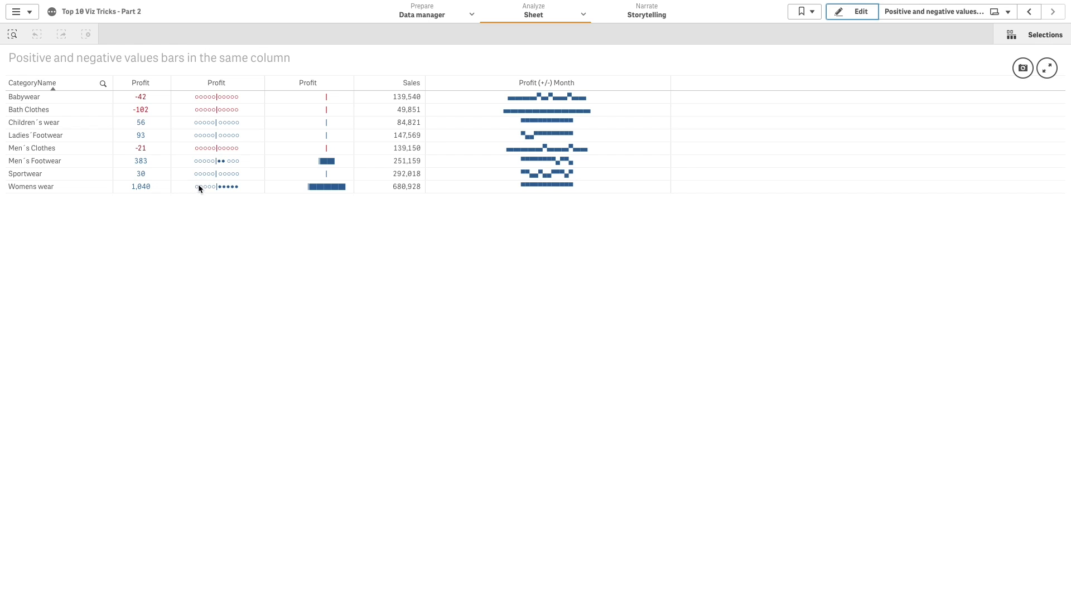
pyautogui.moveTo(317, 103)
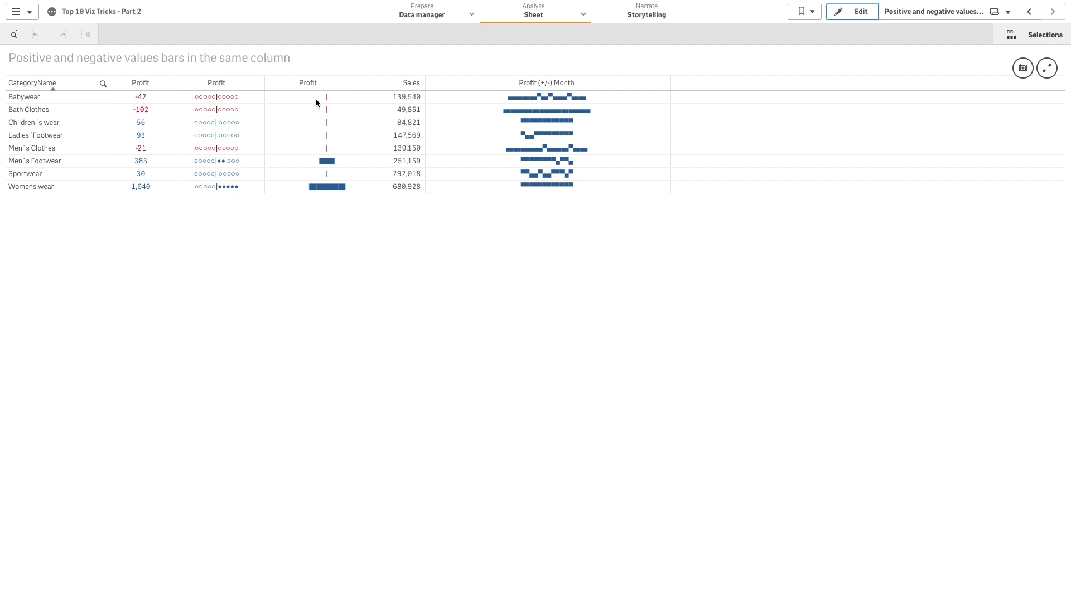
pyautogui.moveTo(335, 208)
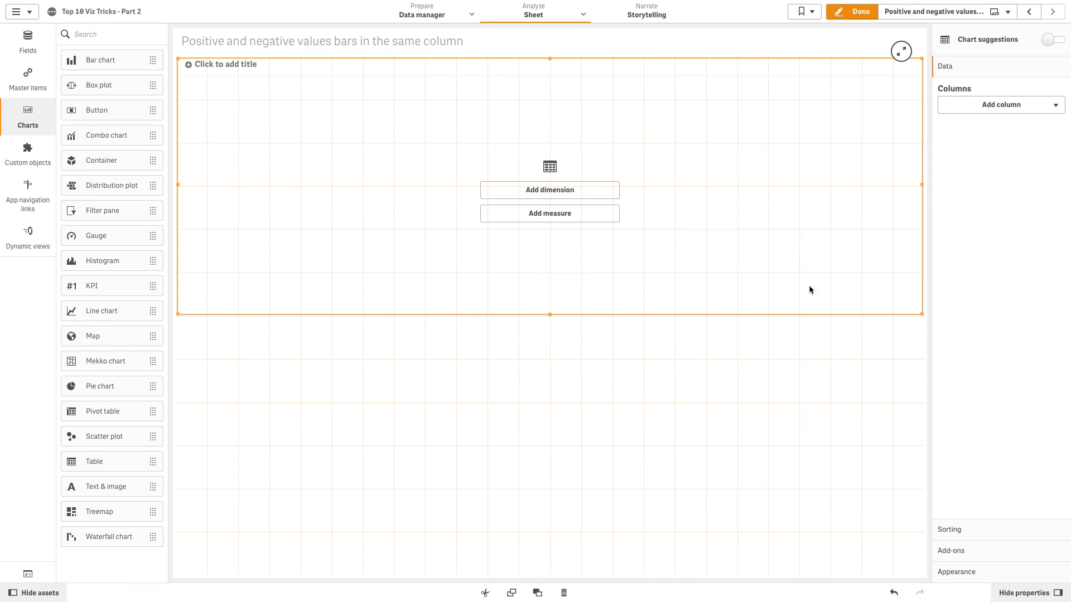
# - Add CategoryName as the table's first dimension column
pyautogui.click(549, 190)
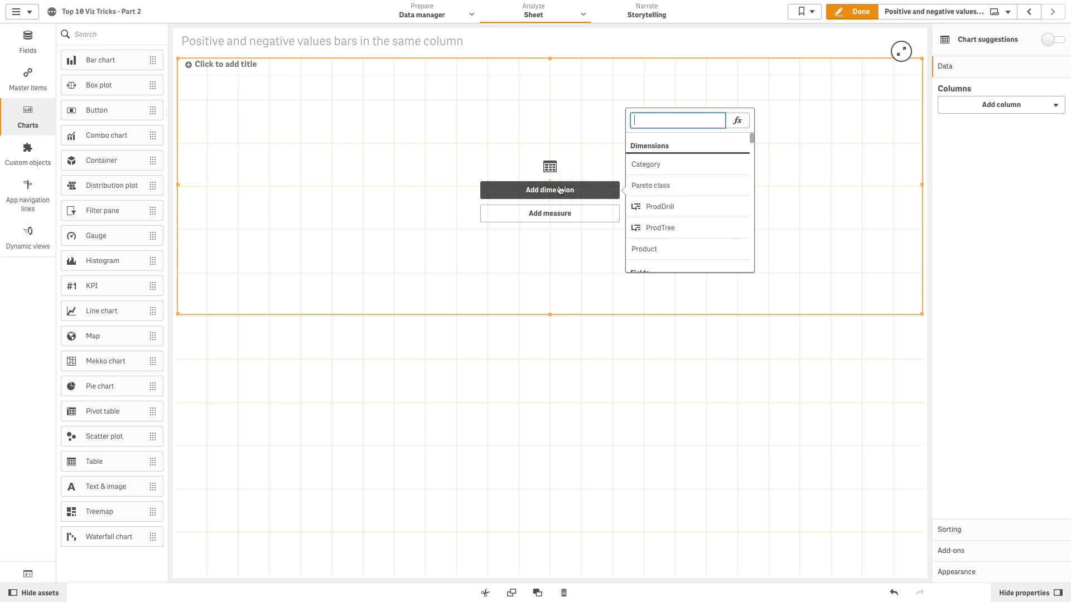
pyautogui.write('cate')
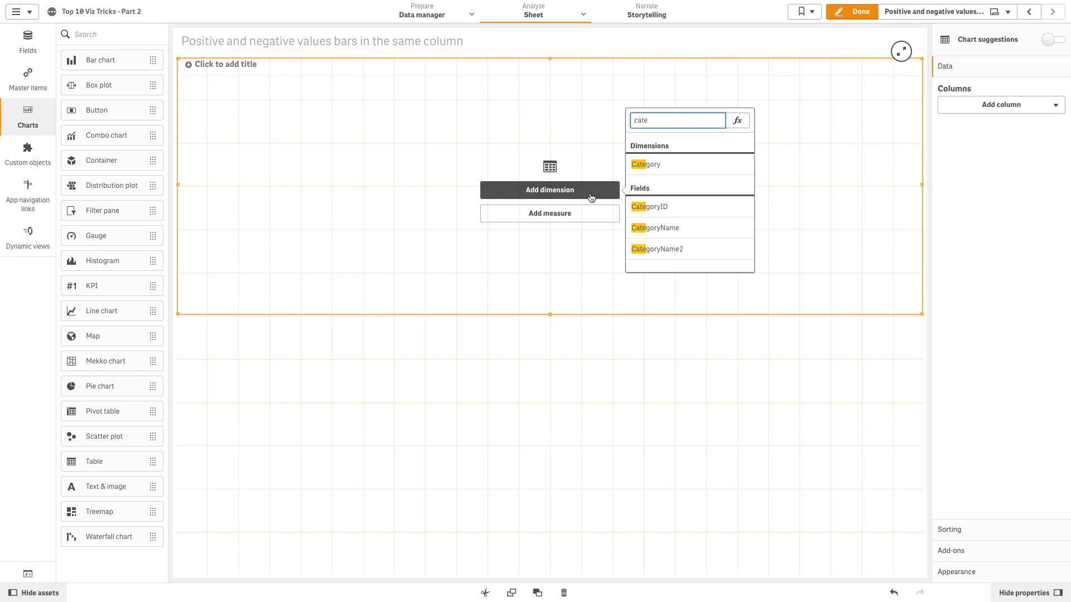
pyautogui.click(655, 228)
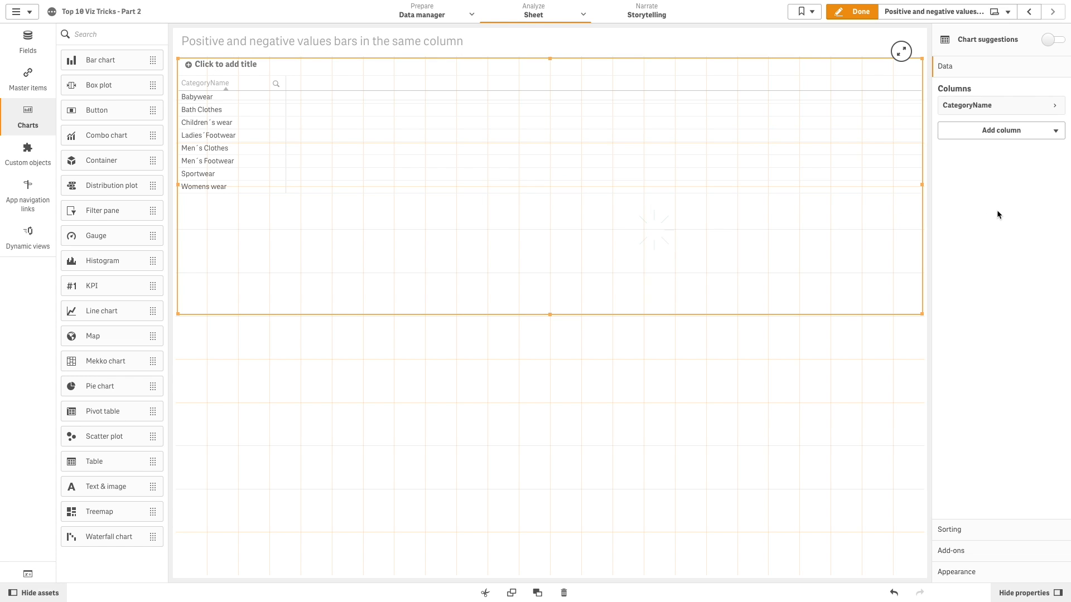
# - Add a sum(Profit)/100 measure in plain Number format and start its text-colour expression
pyautogui.click(1002, 130)
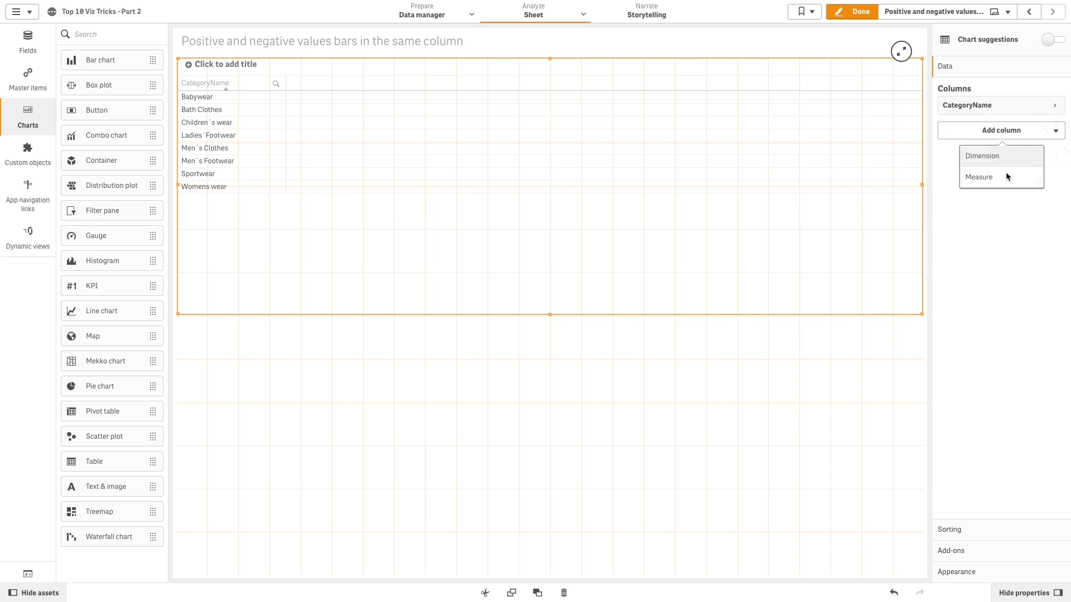
pyautogui.click(980, 176)
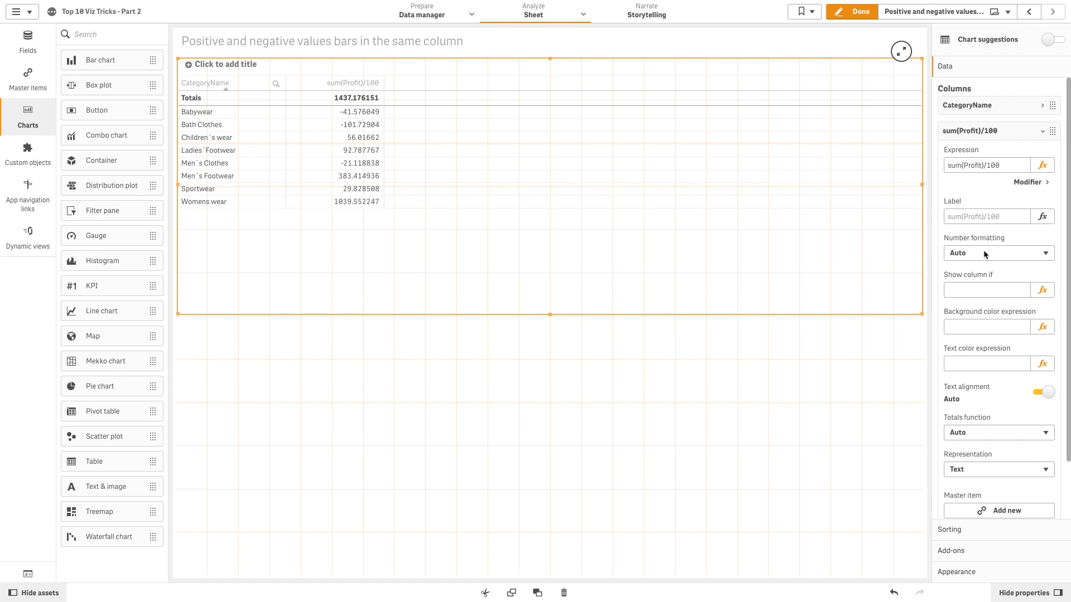
pyautogui.click(999, 253)
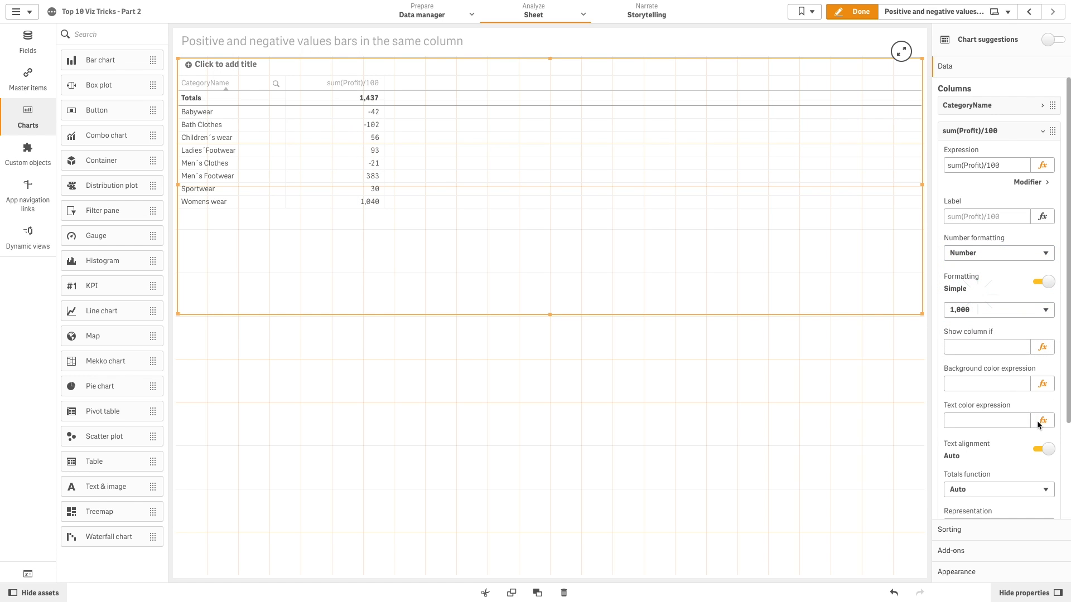
pyautogui.click(1043, 419)
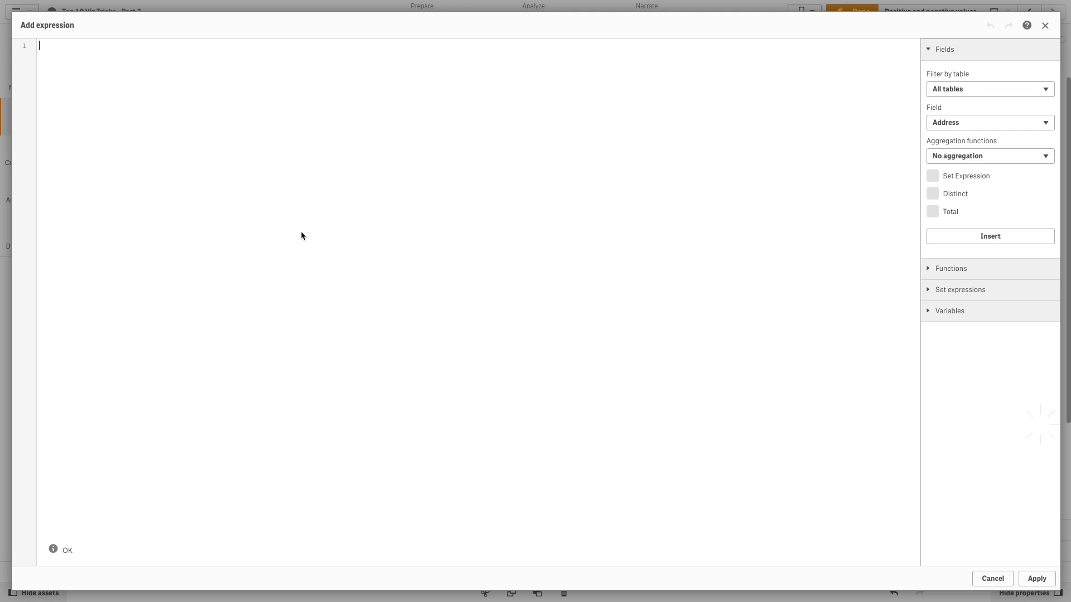
# - Colour Profit text with if(sum(Profit)>=0, rgb(51,102,153), rgb(213,...)) for blue positives and red negatives
pyautogui.write('if(sum(Pro')
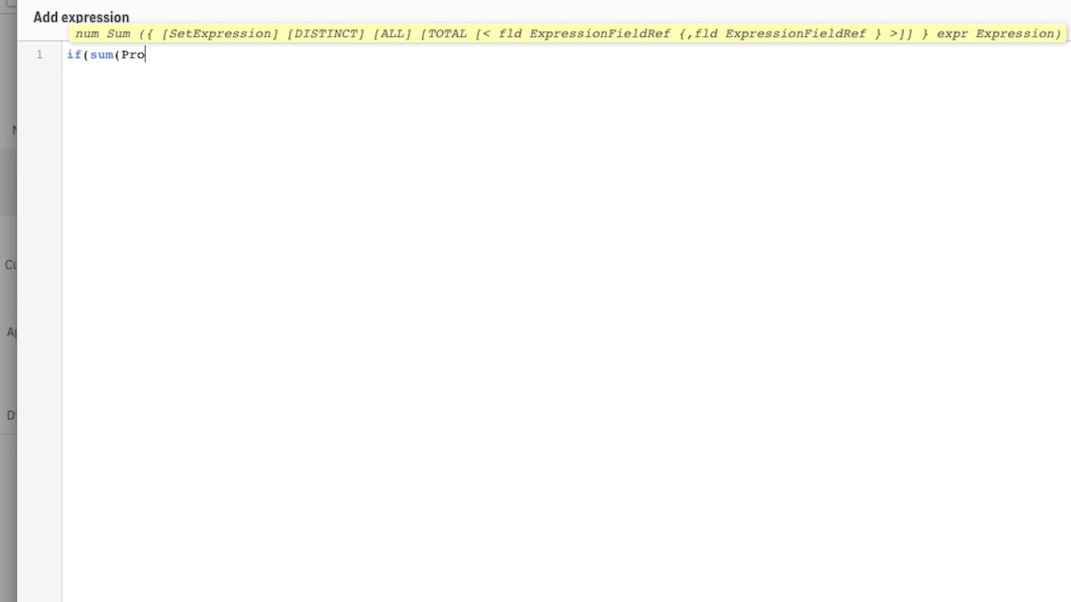
pyautogui.write('fit)>=0')
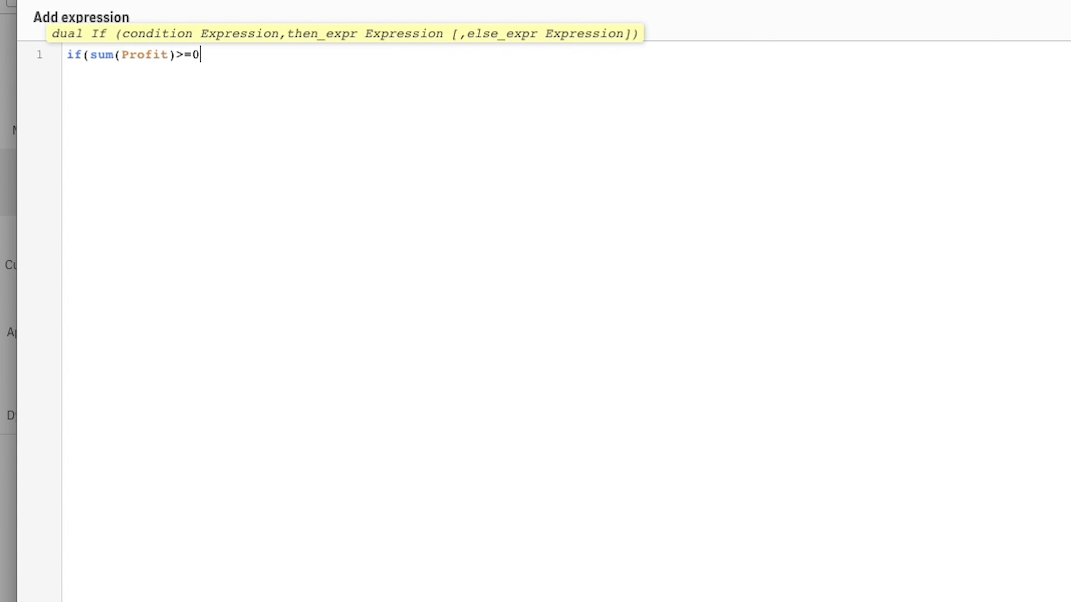
pyautogui.write(',rgb(')
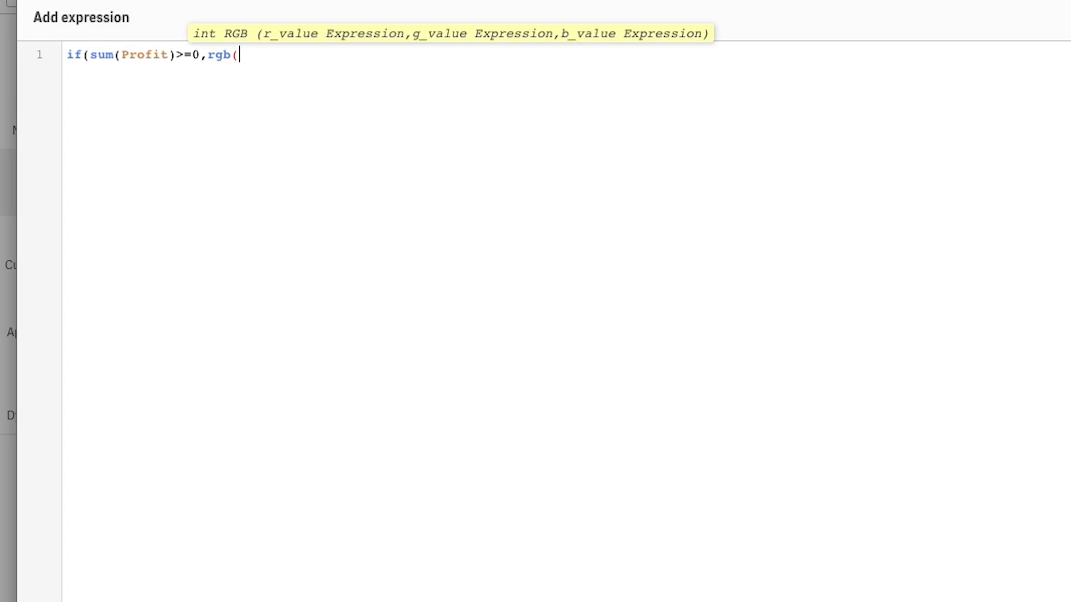
pyautogui.write('51,102,153)')
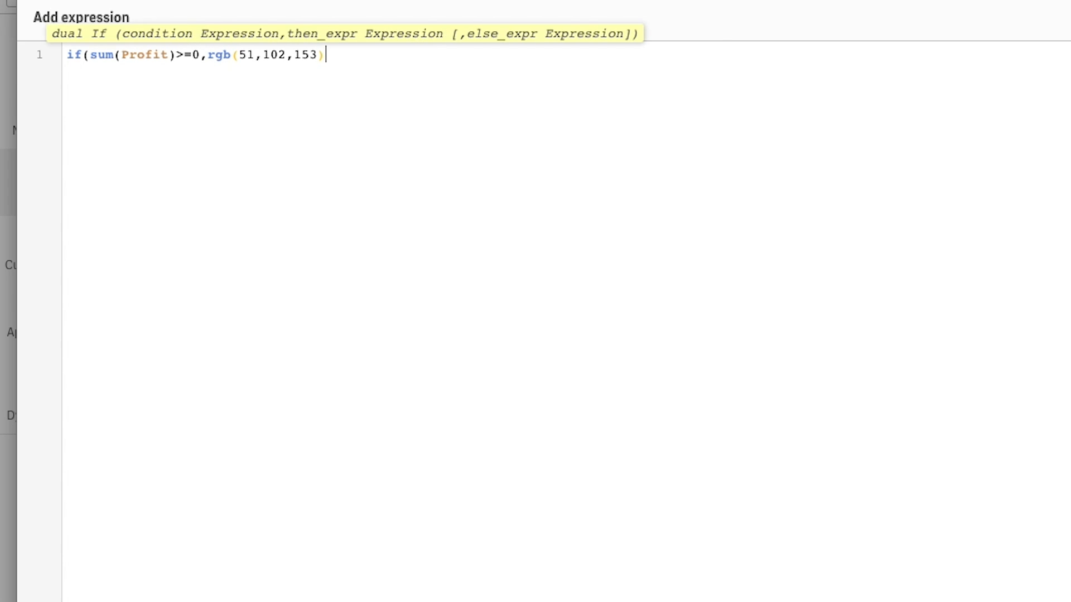
pyautogui.write(', rgb(213')
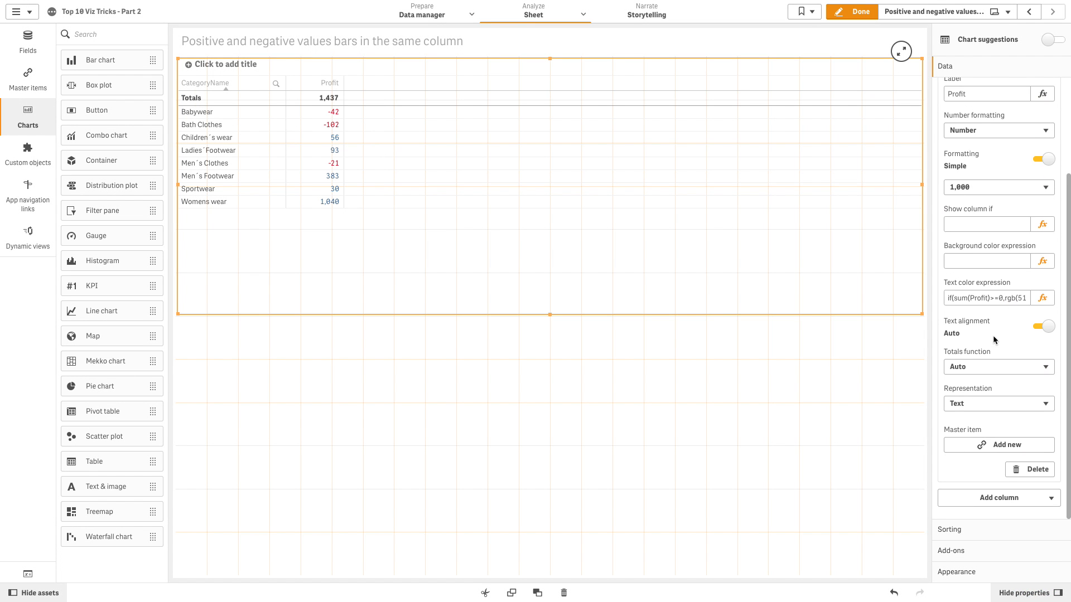
# - Collapse the Profit measure and add a new measure column after it
pyautogui.click(1042, 325)
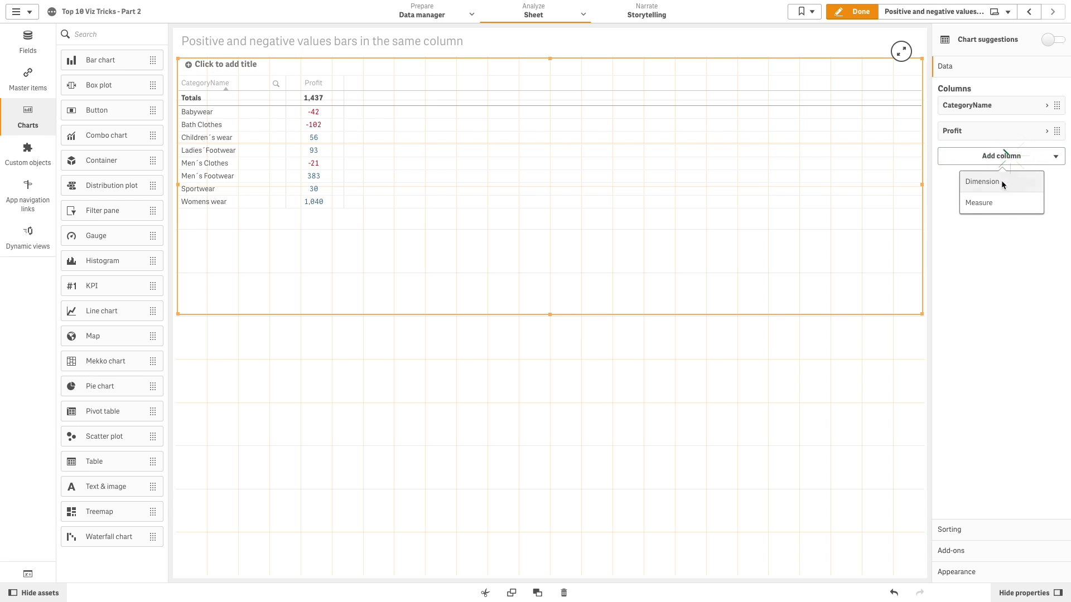
pyautogui.click(979, 202)
pyautogui.write('if (sum (Profit')
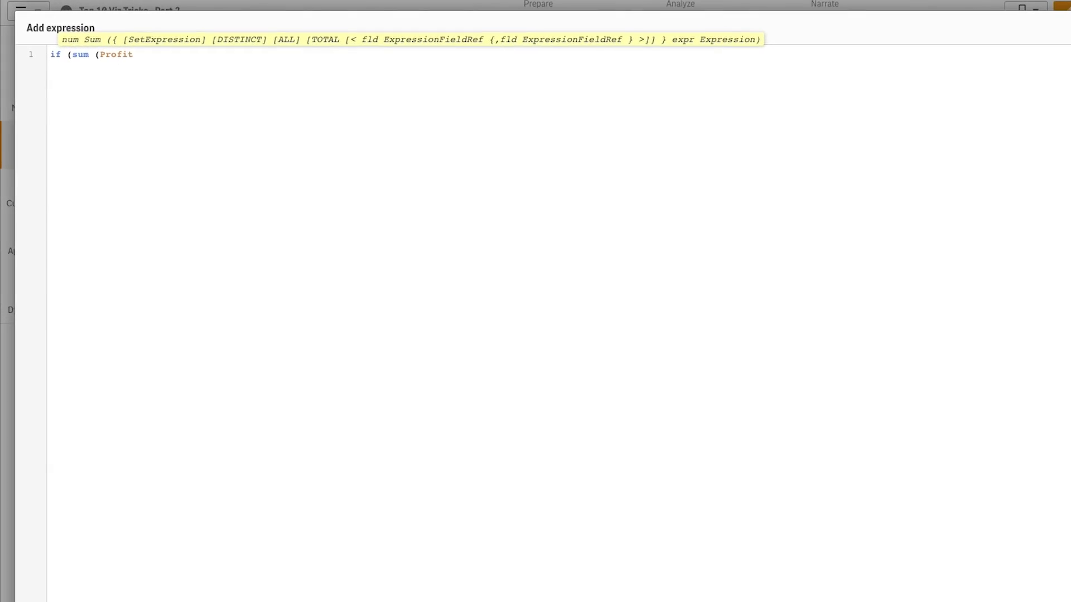
# - Write the positive branch: Repeat('•') scaled by sum(Profit) over max fabs profit per CategoryName times 5
pyautogui.write(')>=0,')
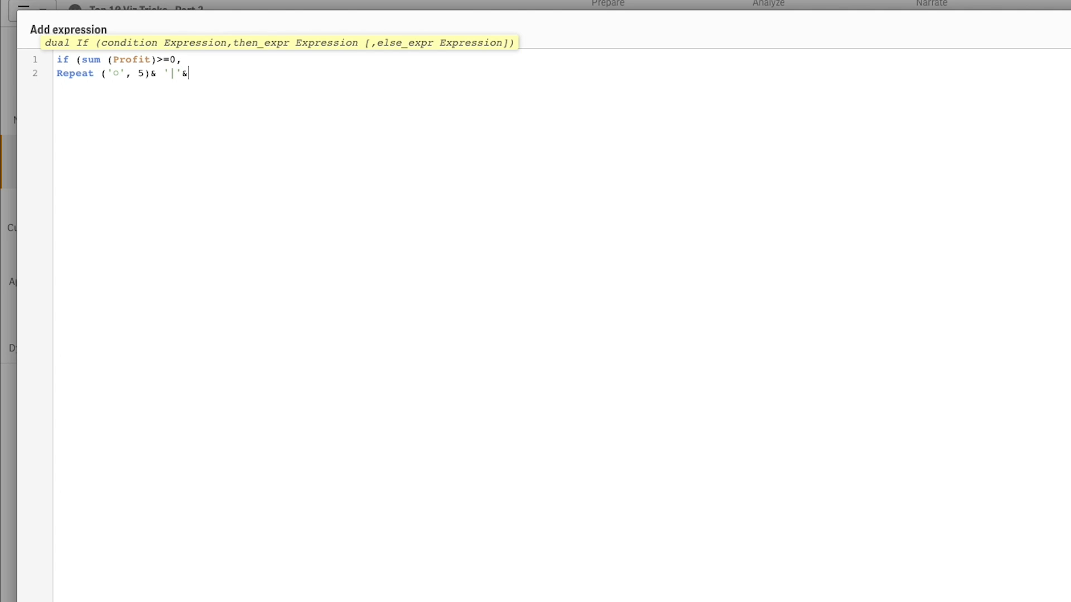
pyautogui.write("Repeat('•', round(sum")
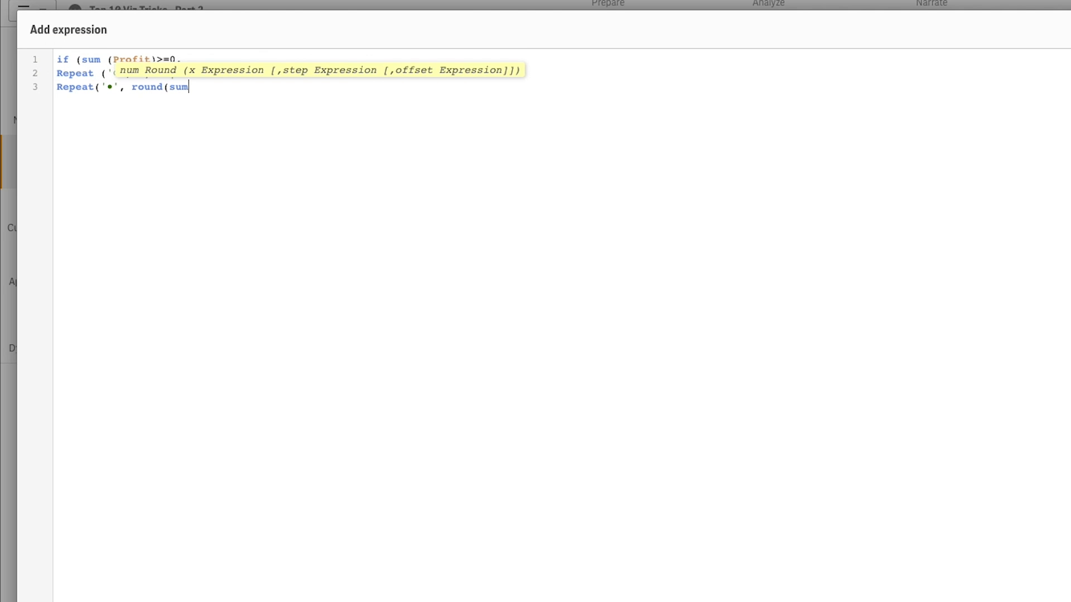
pyautogui.write('(Profit)')
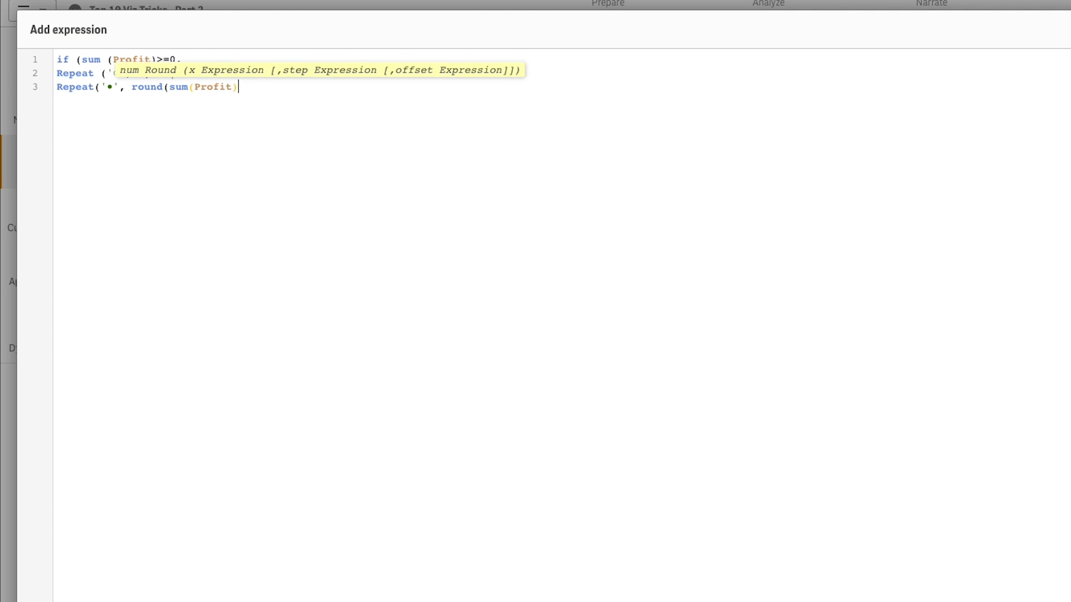
pyautogui.write('/max(total aggr')
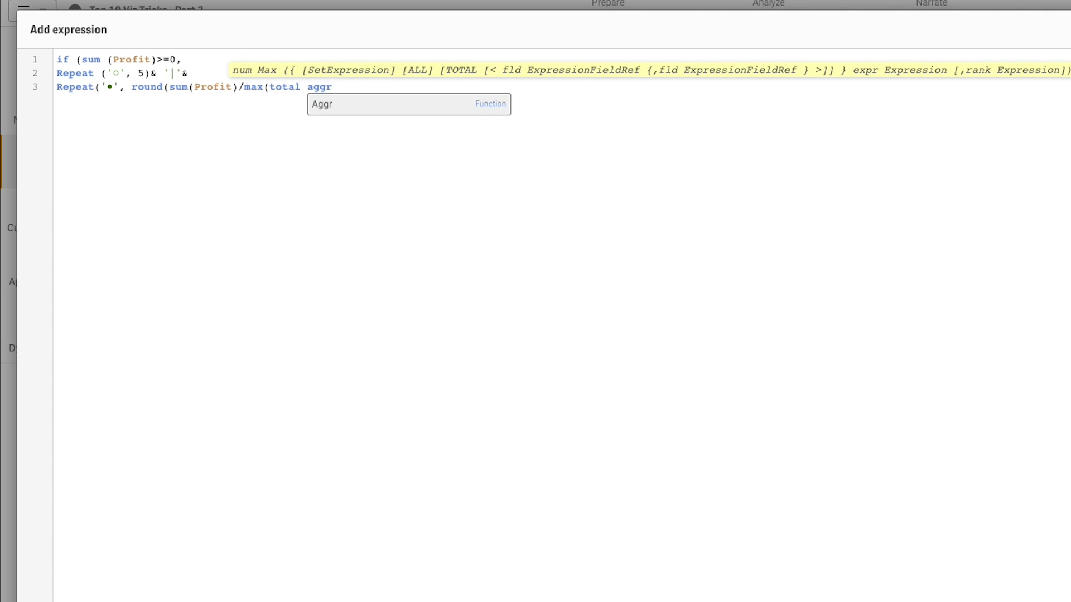
pyautogui.write('(fabs(sum')
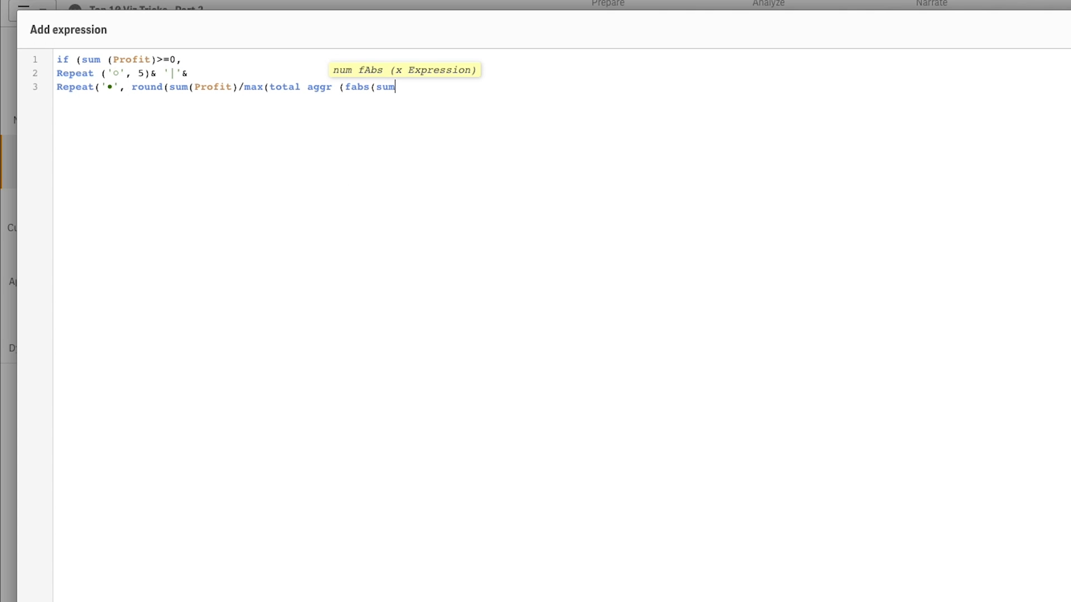
pyautogui.write('(Profit)), C')
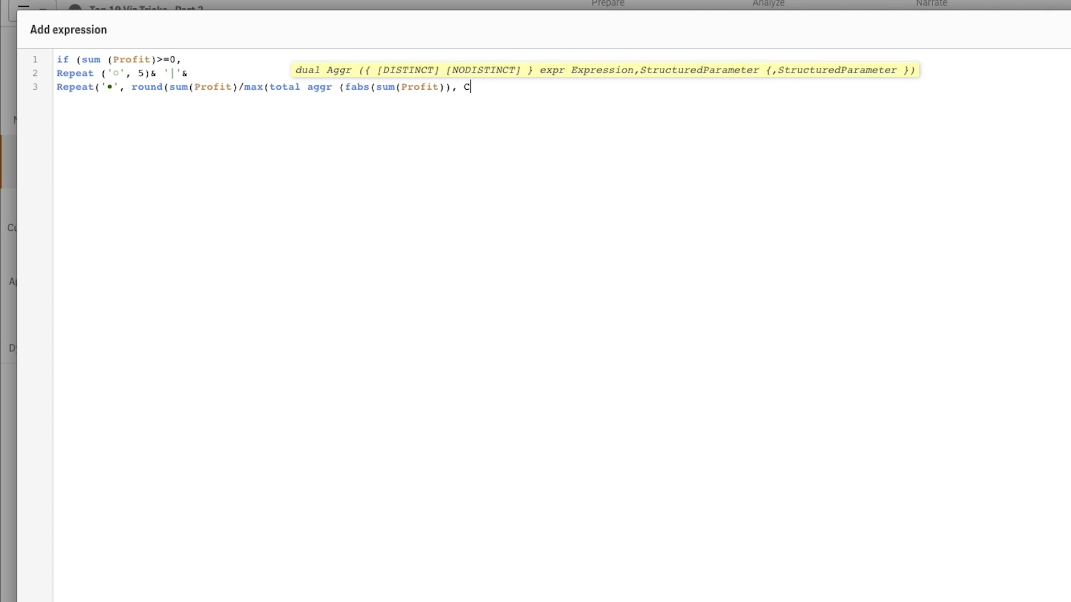
pyautogui.write("ategoryName))*5)) & ' ' &")
pyautogui.write("Repeat('o',")
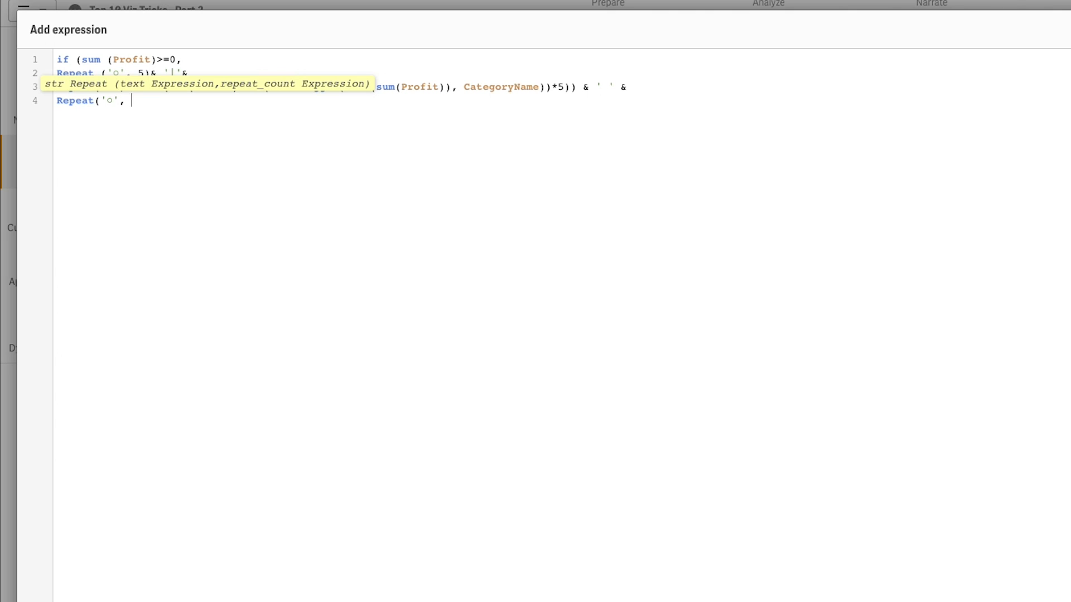
pyautogui.press('ctrl+v')
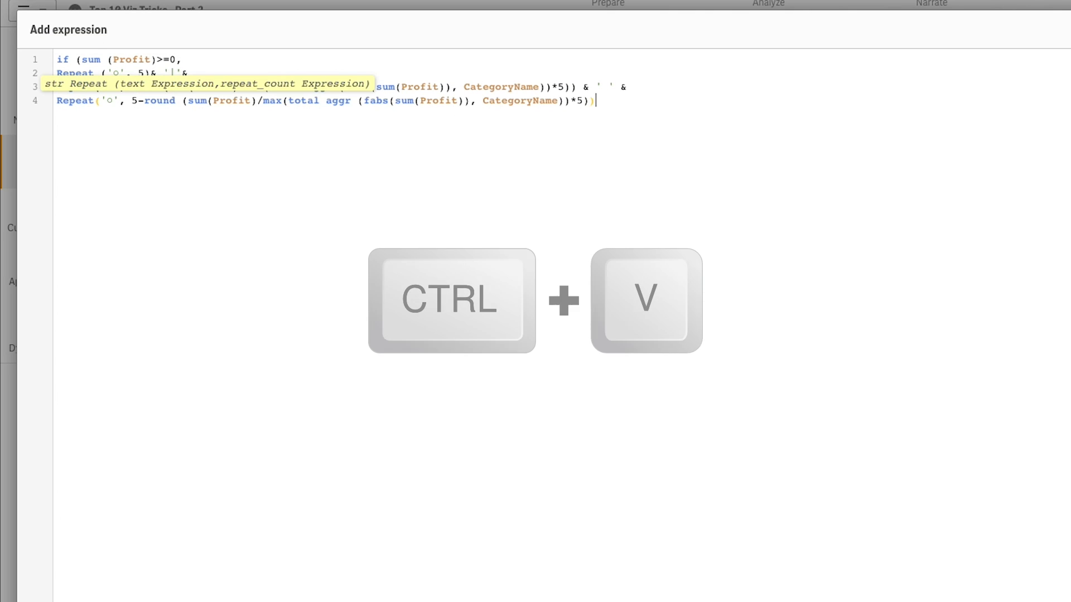
# - Write the negative branch with '○' repeats around a '|' divider and apply the dot-bar column
pyautogui.press('Ctrl+V')
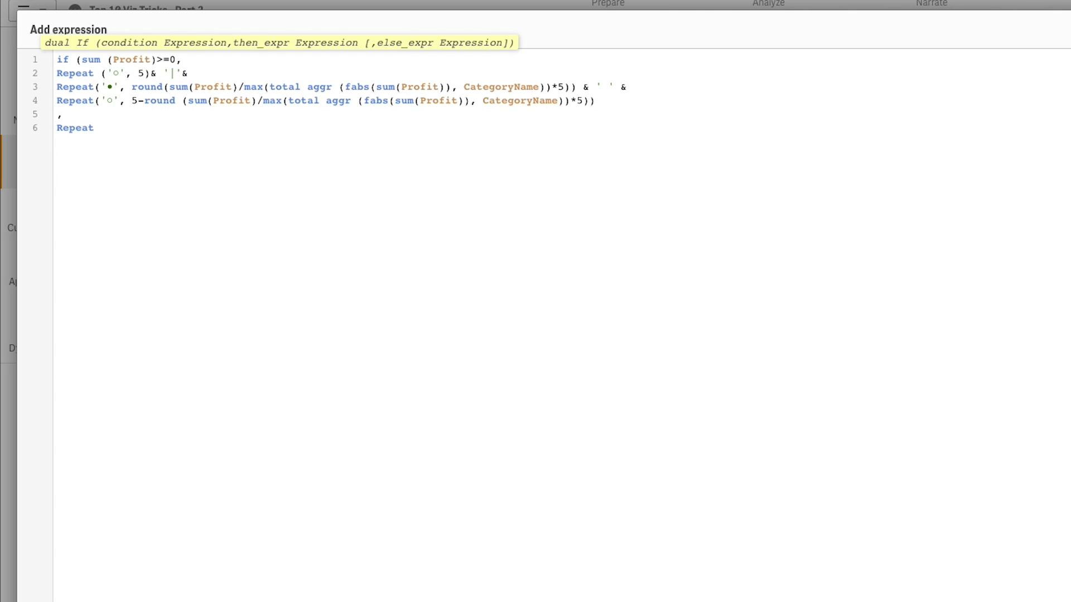
pyautogui.write("('○'")
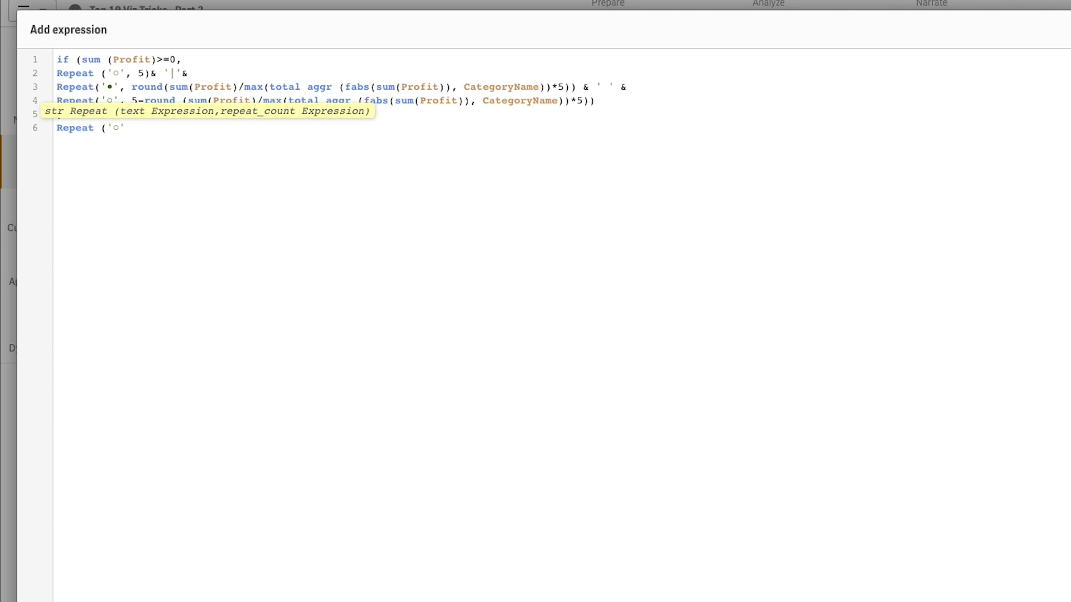
pyautogui.press('ctrl+v')
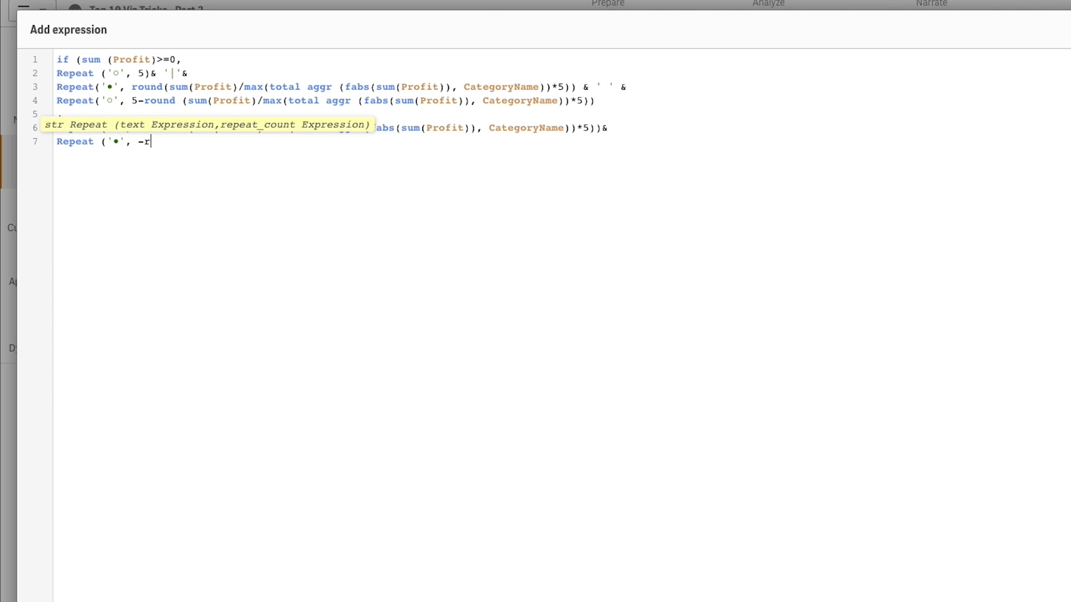
pyautogui.write('ound (sum(Profit)/max(total aggr (fabs(sum(Profit)), CategoryName))*5))')
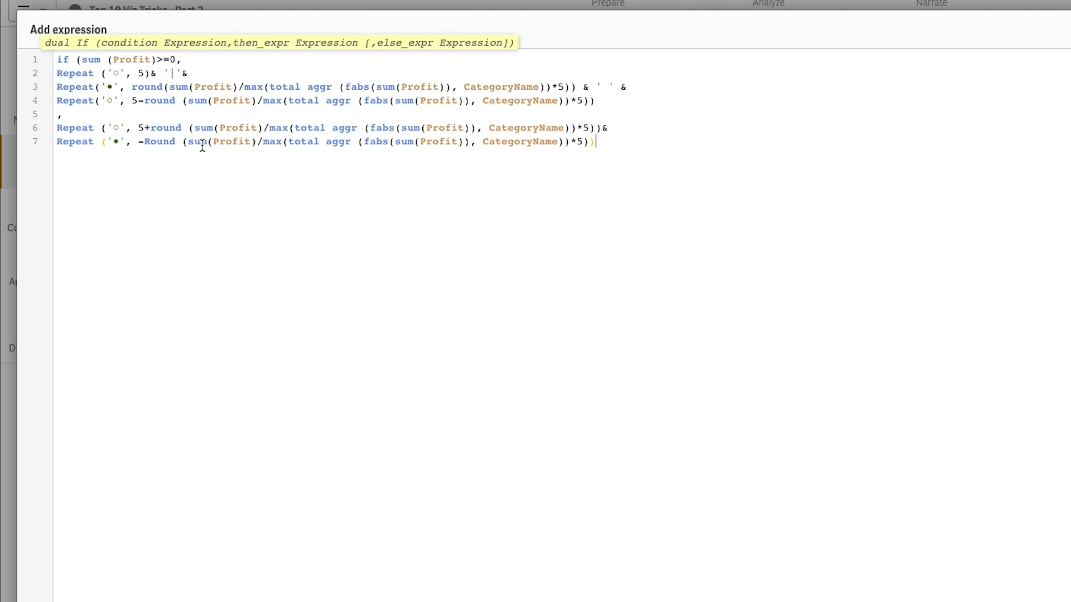
pyautogui.write('&')
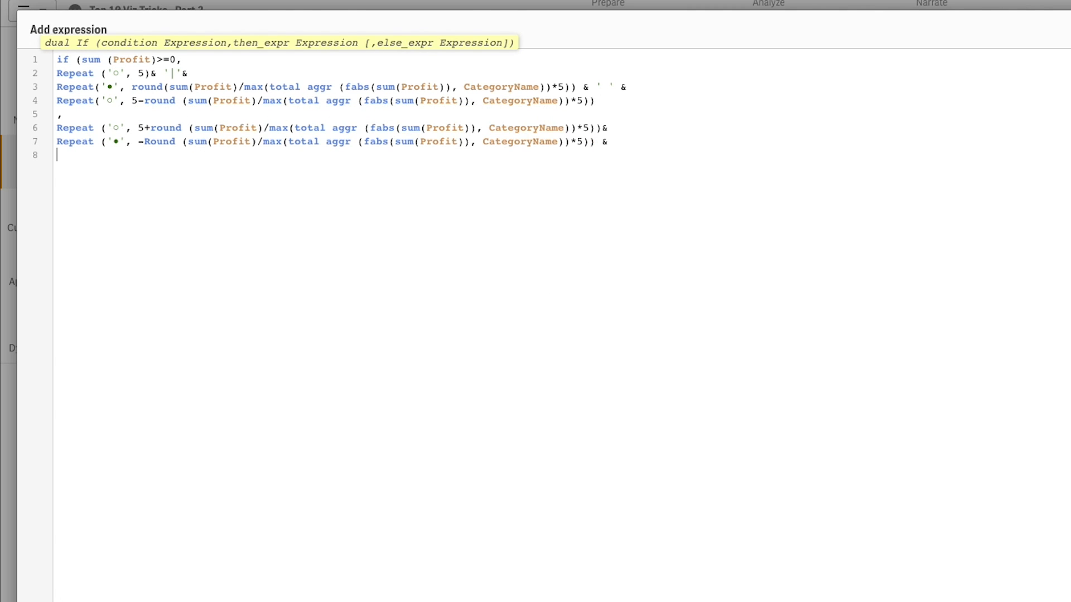
pyautogui.write("'|'")
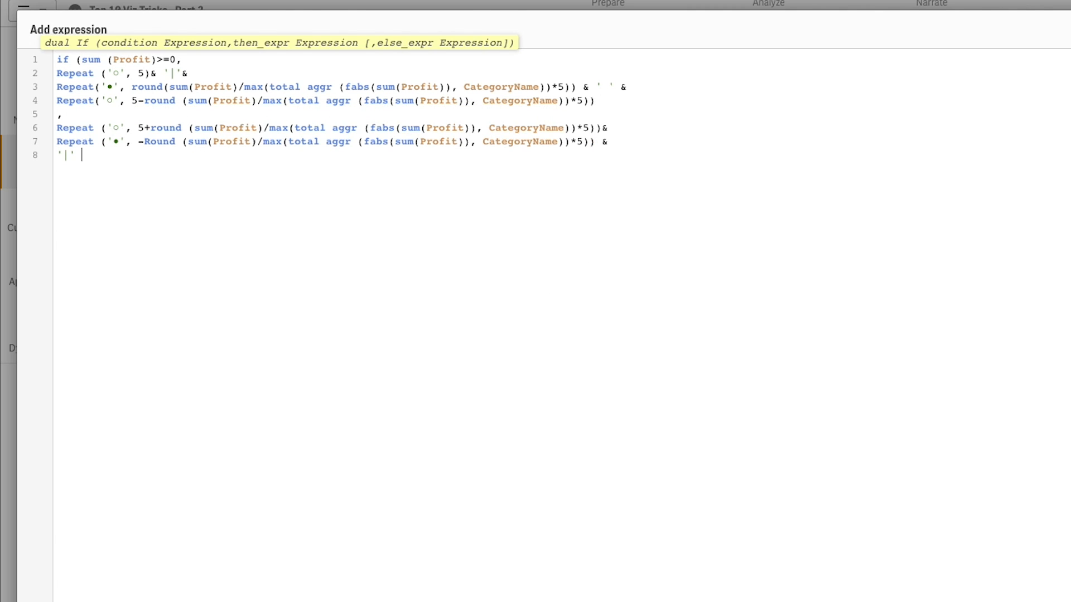
pyautogui.write('& Repeat(')
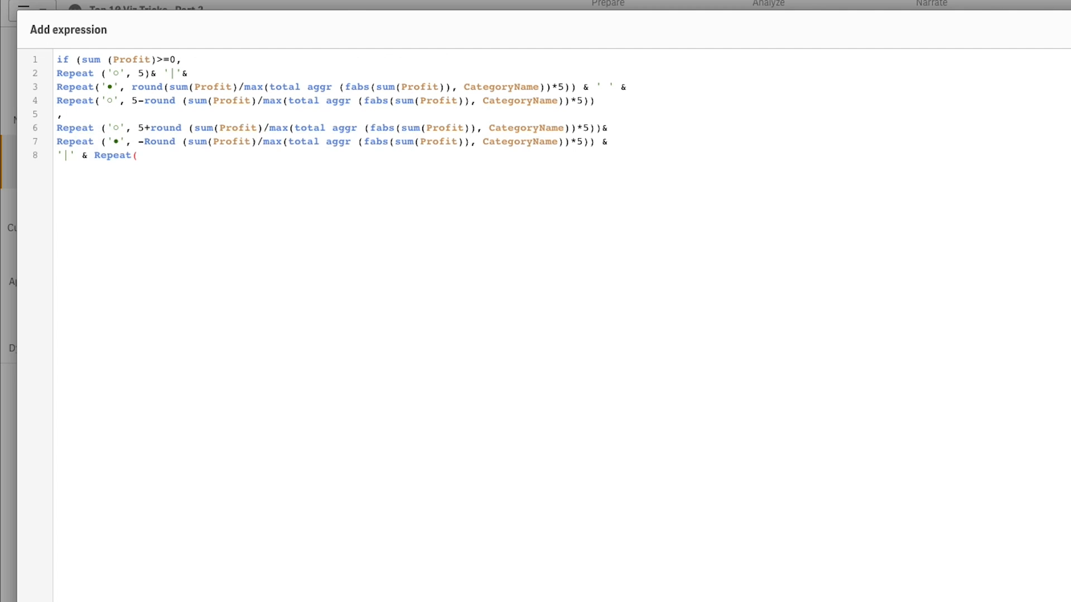
pyautogui.write("'o', 5)")
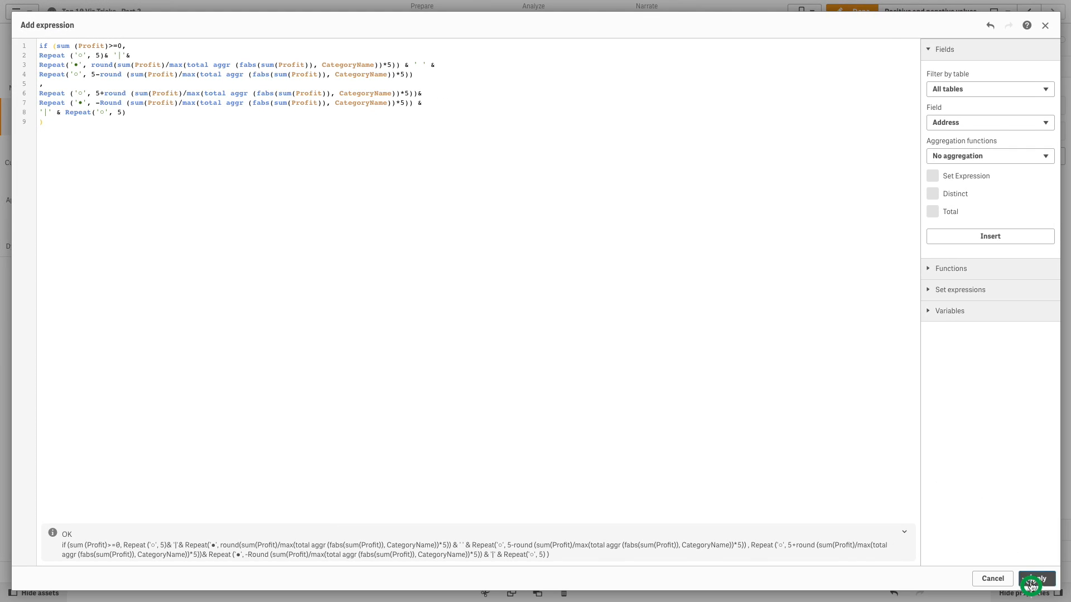
pyautogui.click(1037, 581)
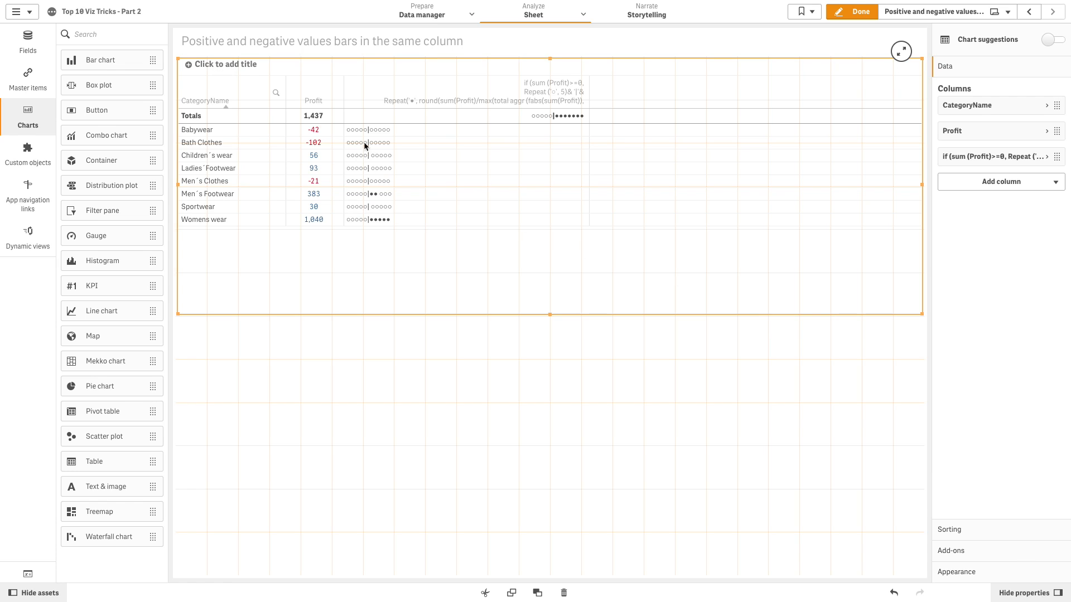
pyautogui.moveTo(353, 220)
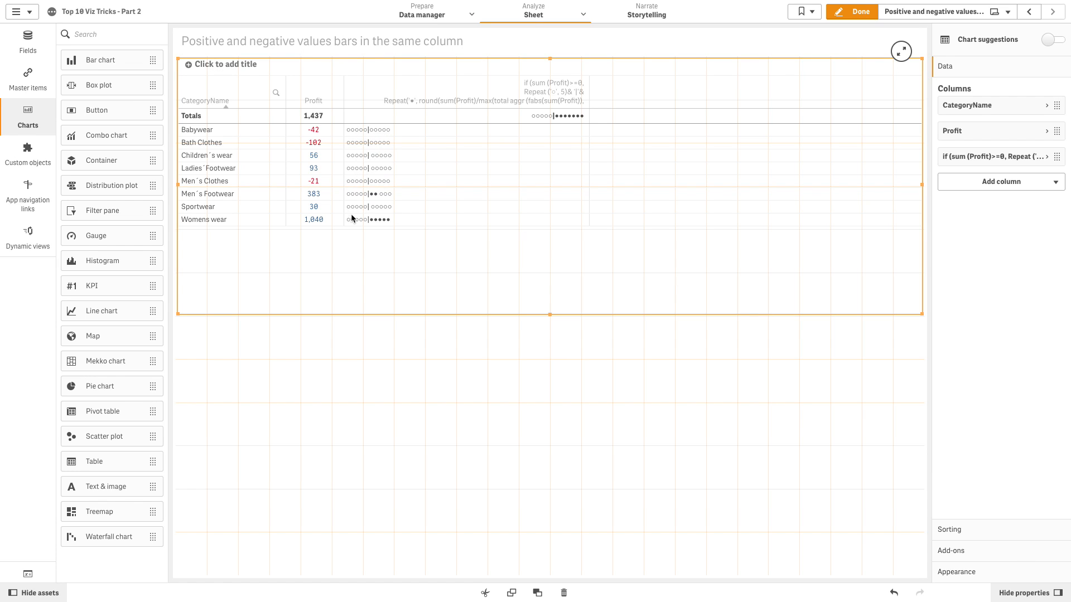
pyautogui.moveTo(346, 190)
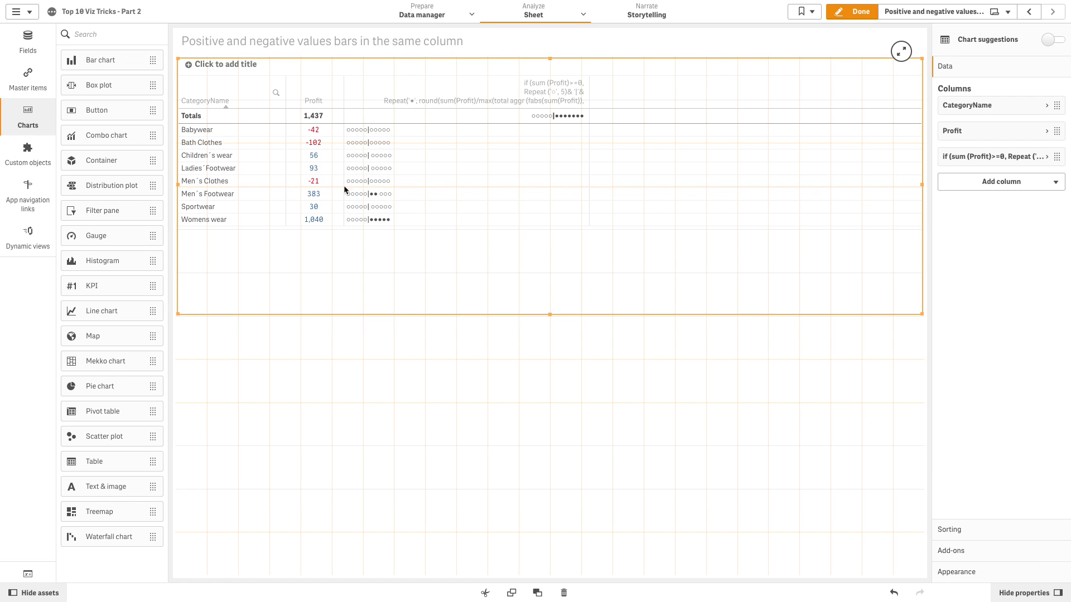
pyautogui.moveTo(972, 165)
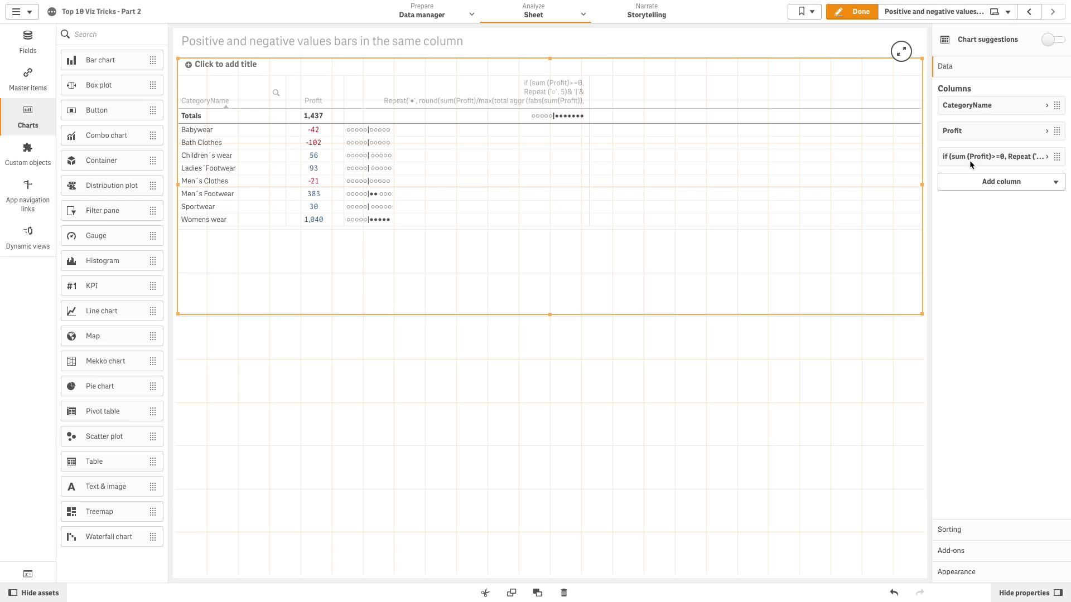
# - Centre the dot-bar column and colour it rgb(51,102,153) for non-negative, rgb(213,0,28) for negative profit
pyautogui.click(993, 156)
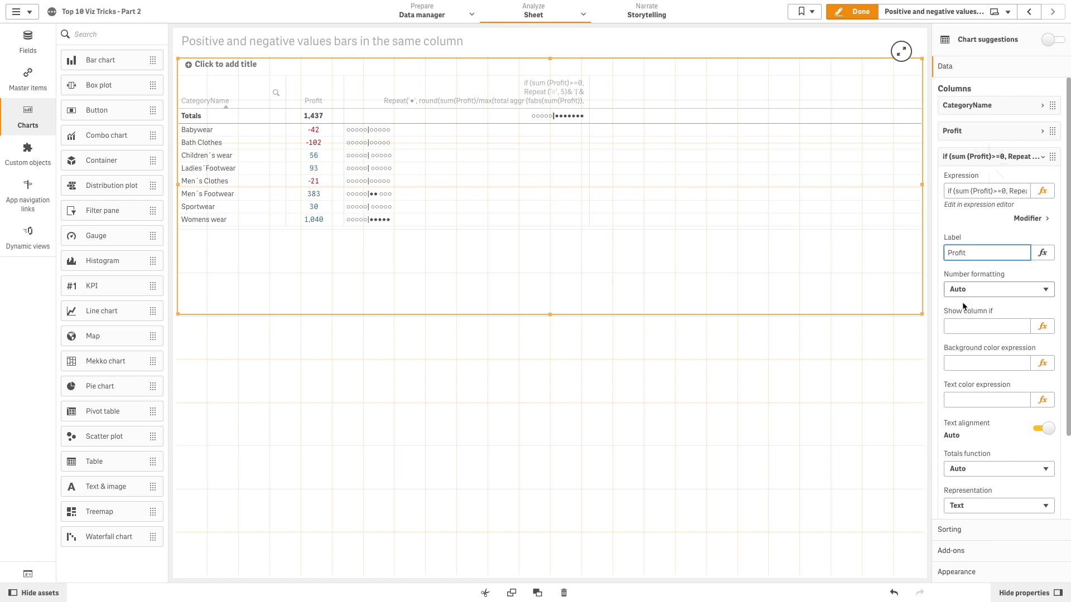
pyautogui.click(1042, 429)
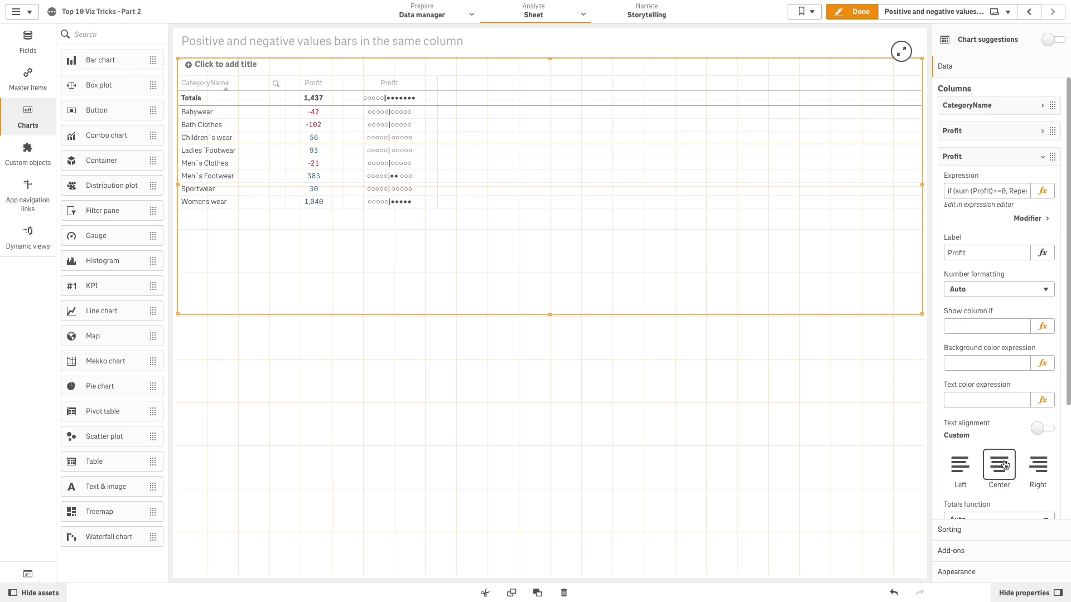
pyautogui.scroll(-3)
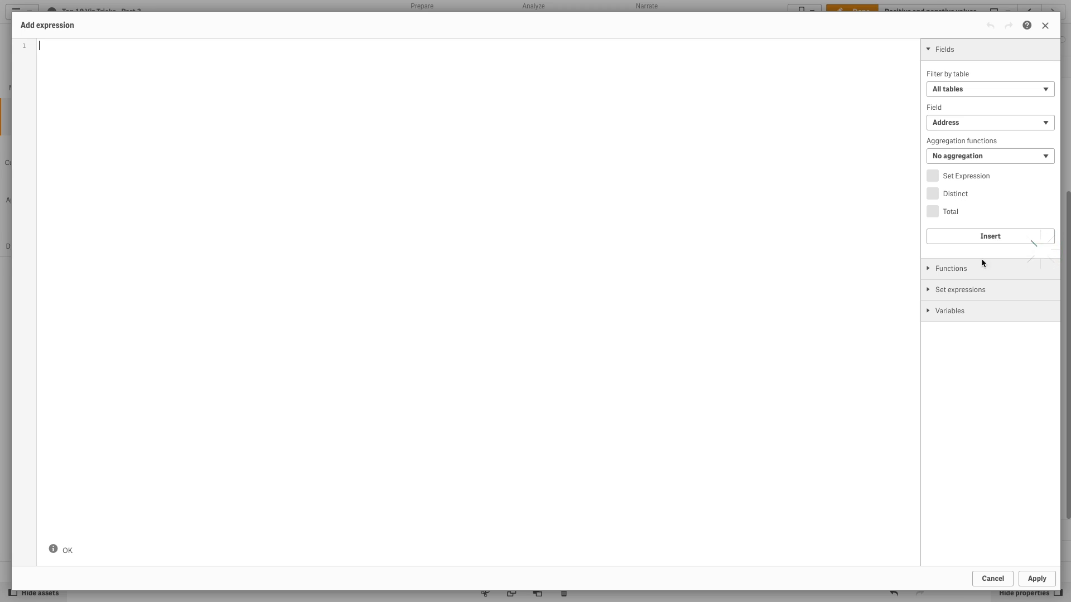
pyautogui.write('if(sum(Profit)>=0,rgb(51,102,153),rgb(213,0,28))')
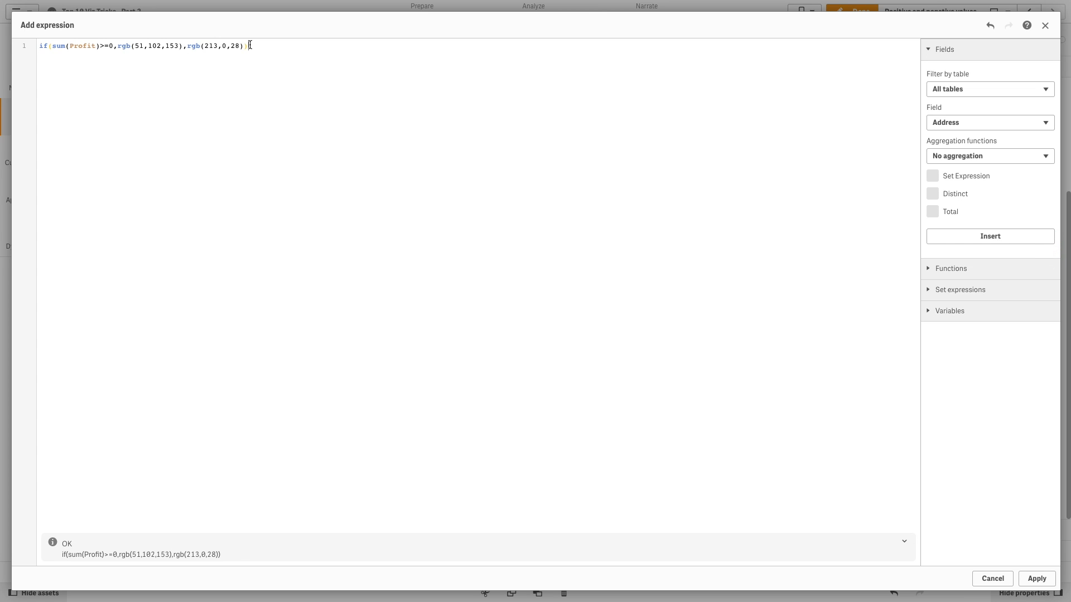
pyautogui.click(1038, 579)
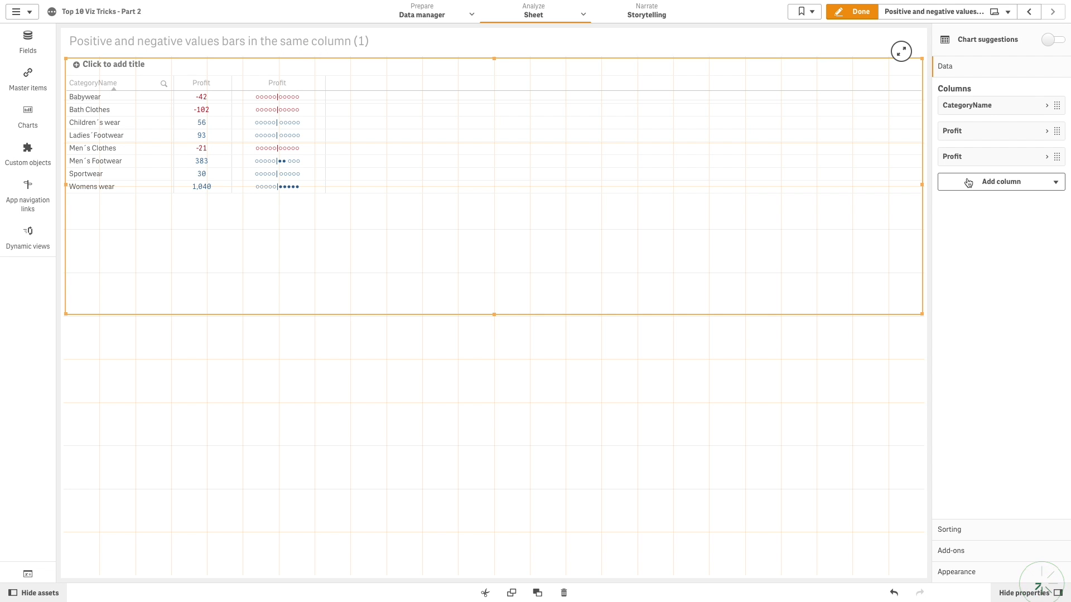
# - Start a new measure with if(sum(Profit)>=0 and chr(8193)-padded Repeat bars scaled by max fabs profit
pyautogui.click(1001, 181)
pyautogui.write('if(sum(Pr')
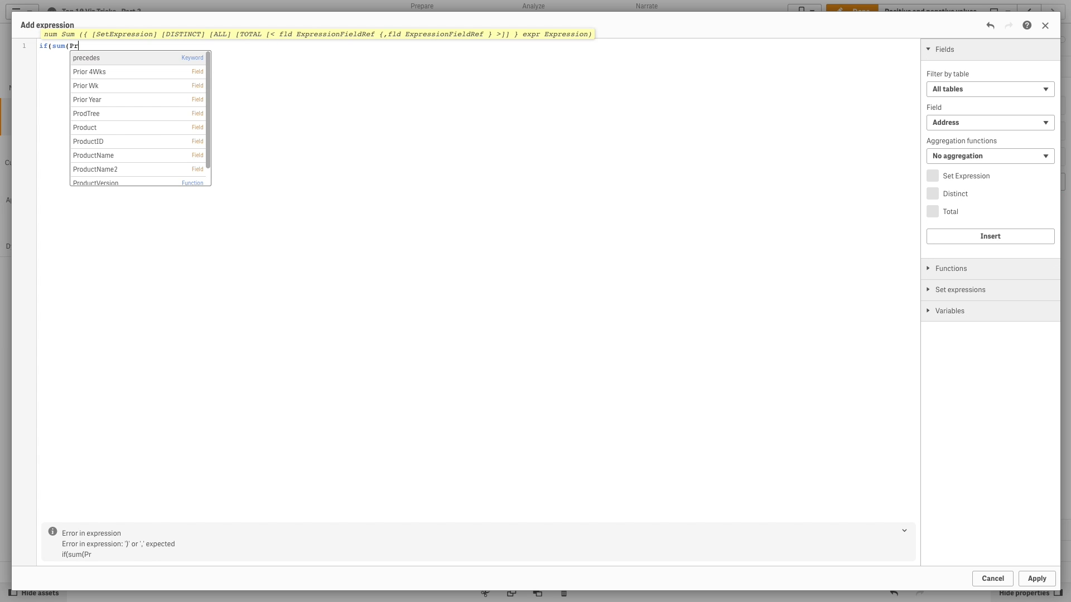
pyautogui.write('ofit)>')
pyautogui.write('Repeat(ch')
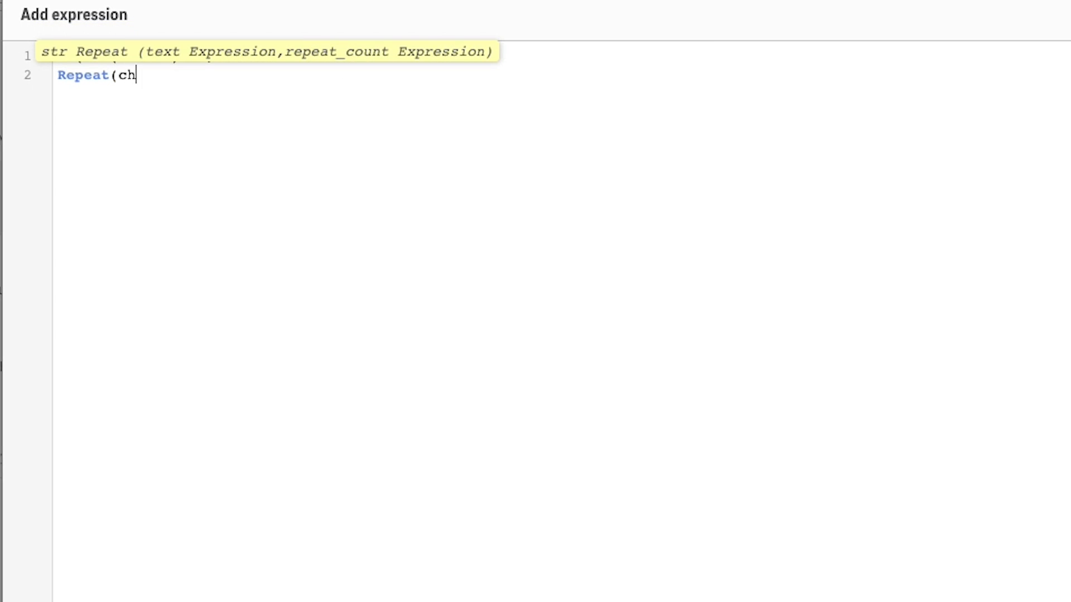
pyautogui.write('r(8193)')
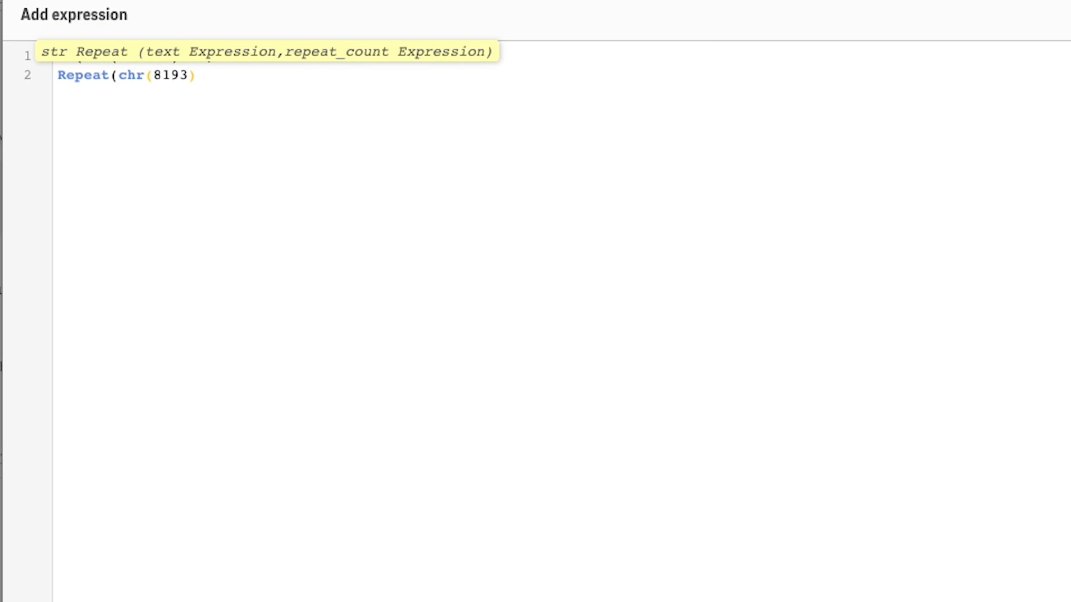
pyautogui.write(',5)')
pyautogui.write("Repeat('█', round (sum(Profit")
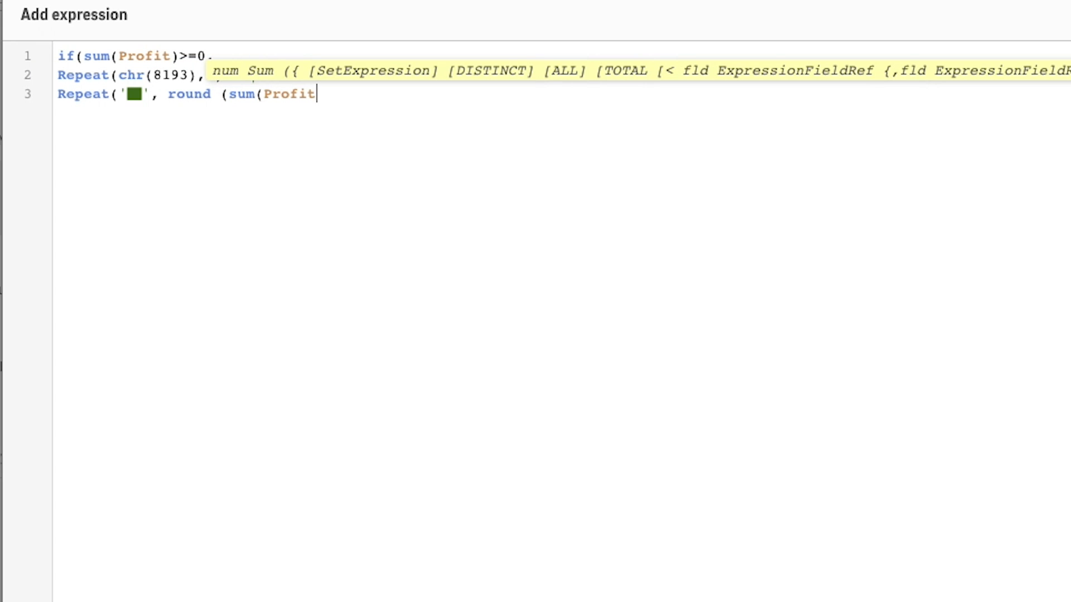
pyautogui.write(')/max')
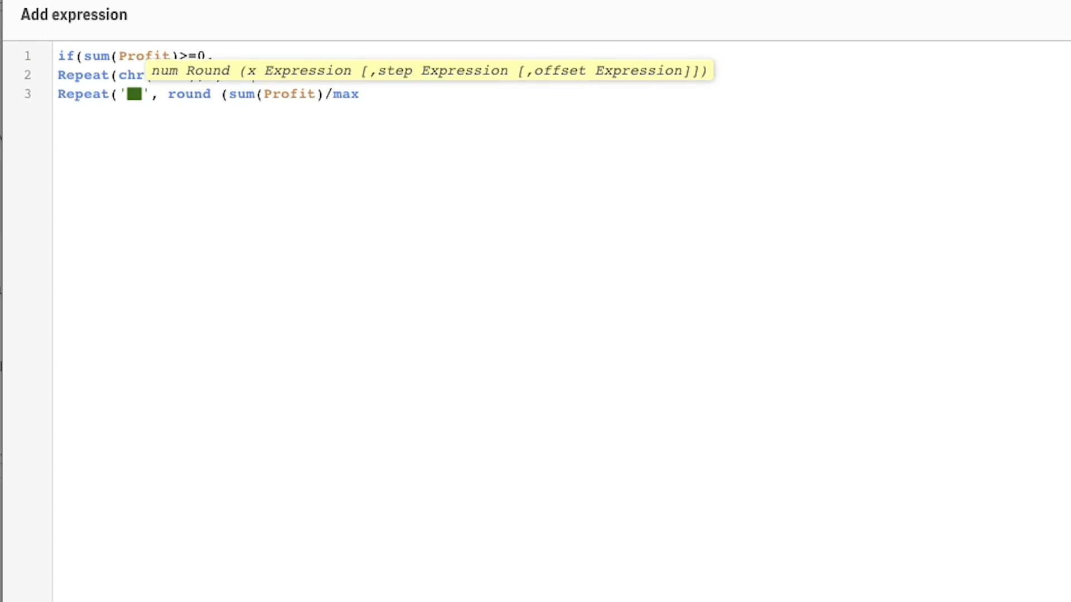
pyautogui.write('(total aggr')
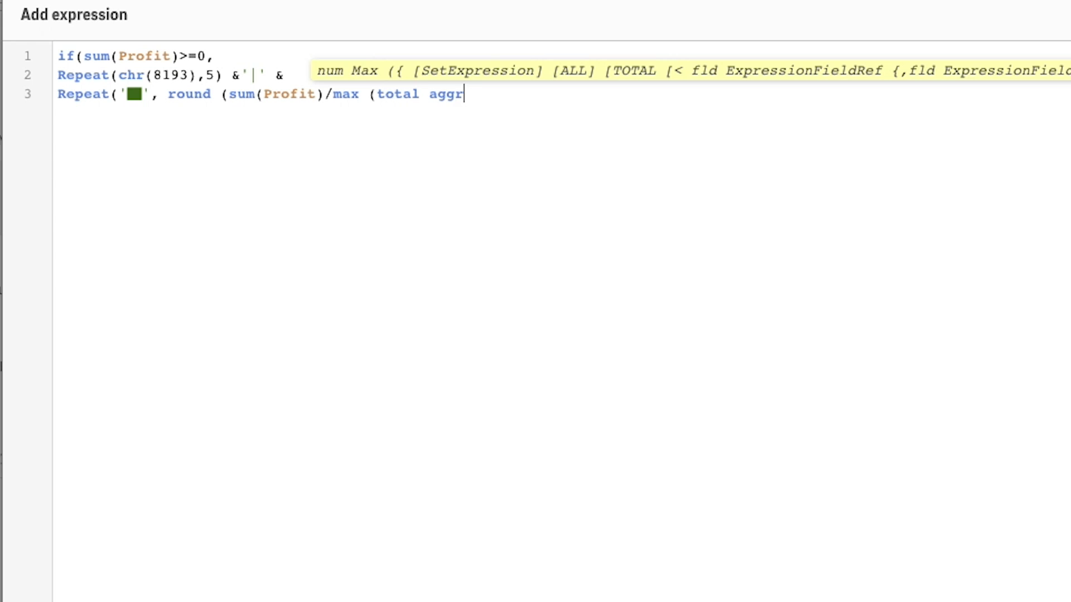
pyautogui.write('(fabs(sum(Profit)), CategoryName))*5))')
pyautogui.write('Repeat')
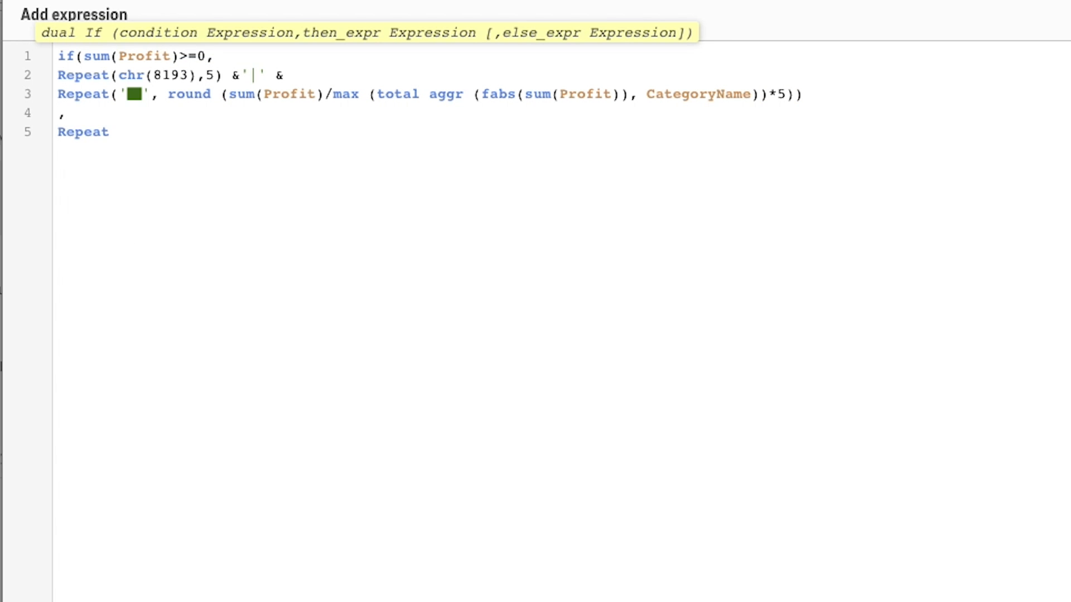
# - Complete the negative-branch chr(8193)+round bar lines and apply the square-bar column
pyautogui.write('(chr(8193), 5')
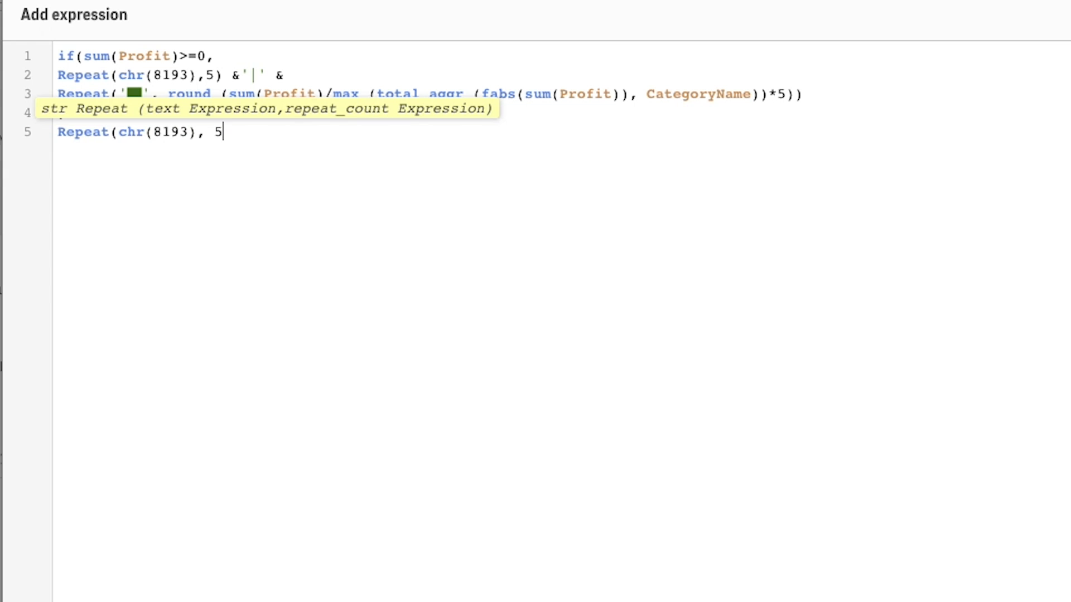
pyautogui.write('+round')
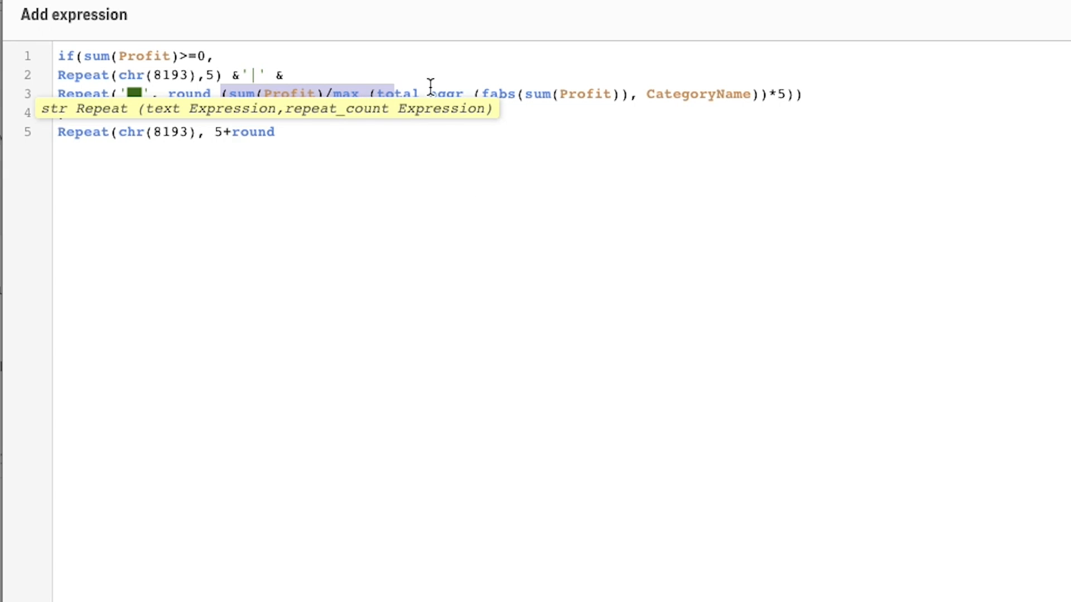
pyautogui.press('ctrl+v')
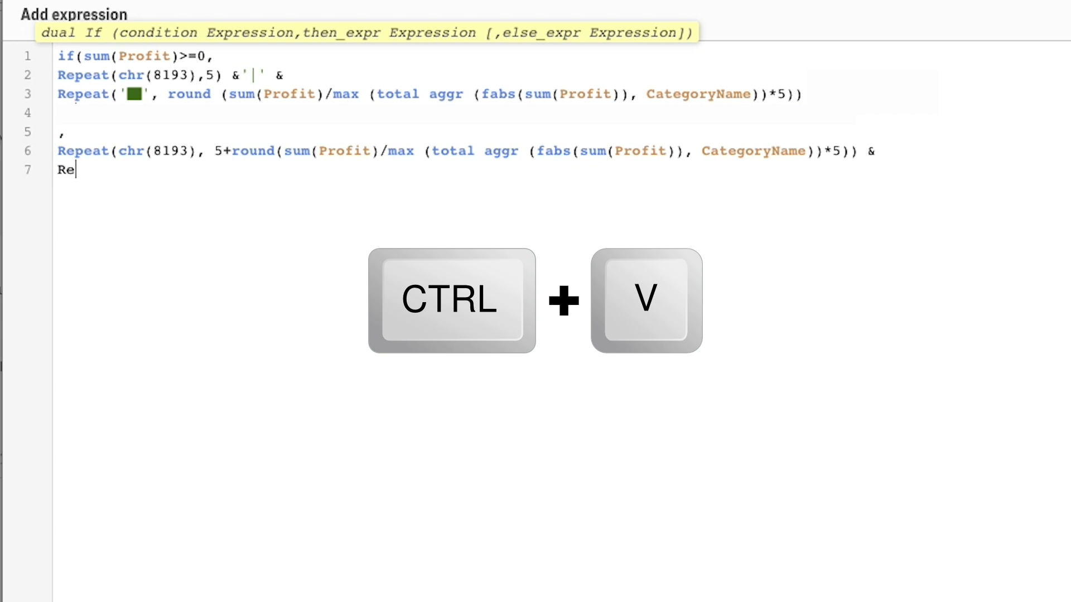
pyautogui.press('ctrl+v')
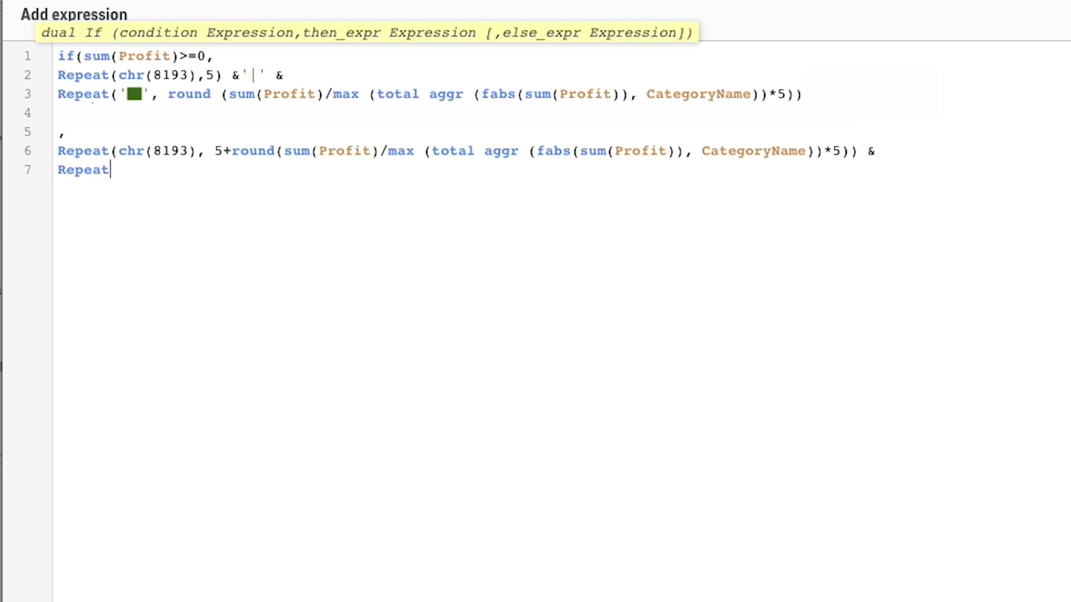
pyautogui.press('ctrl+c')
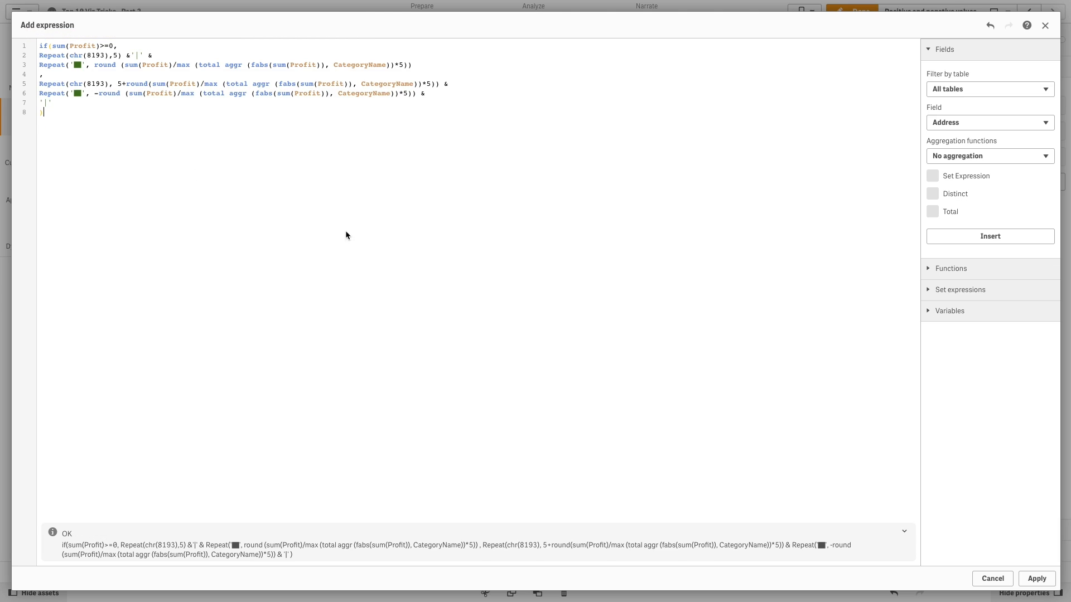
pyautogui.click(1038, 578)
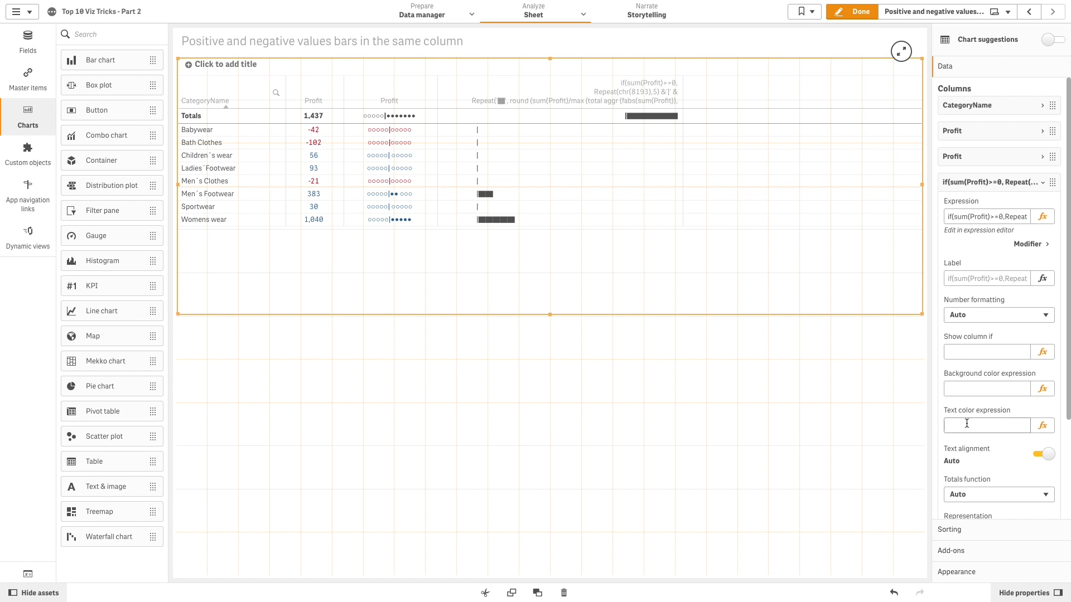
# - Colour the square bars with if(sum(Profit)>=0,rgb(51,...)) and confirm it
pyautogui.write('if(sum(Profit)>=0,rgb(51')
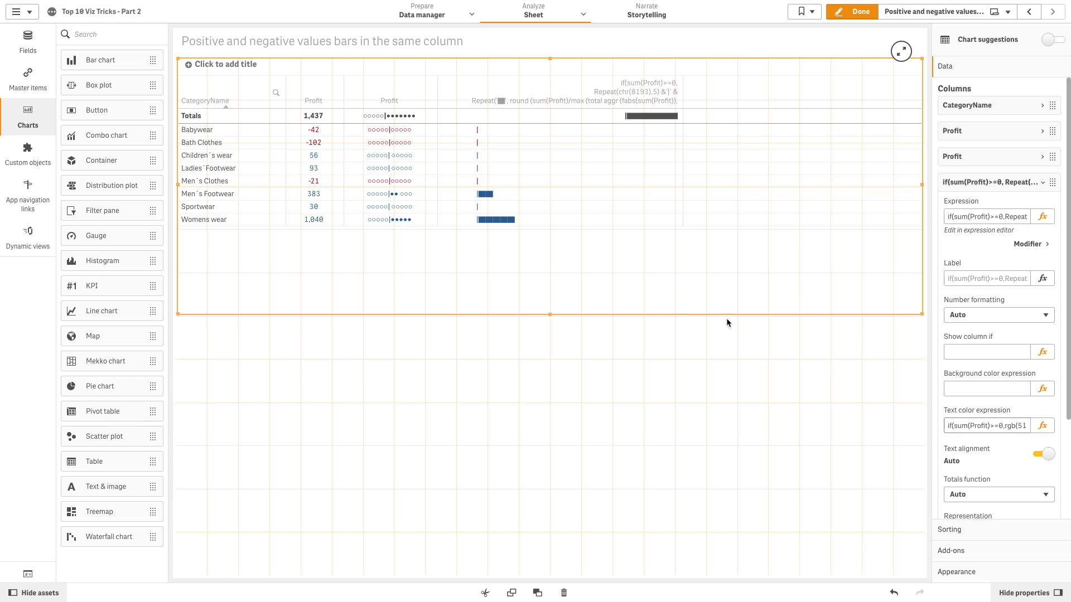
pyautogui.click(986, 279)
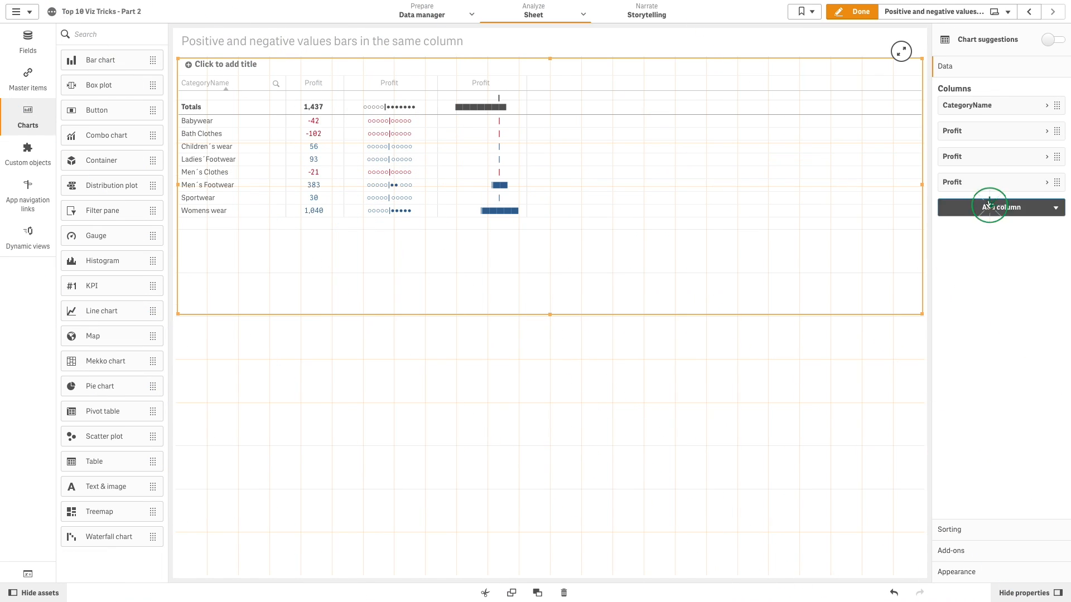
# - Add a Sales column formatted as plain numbers without the currency symbol, then begin another column
pyautogui.click(1002, 208)
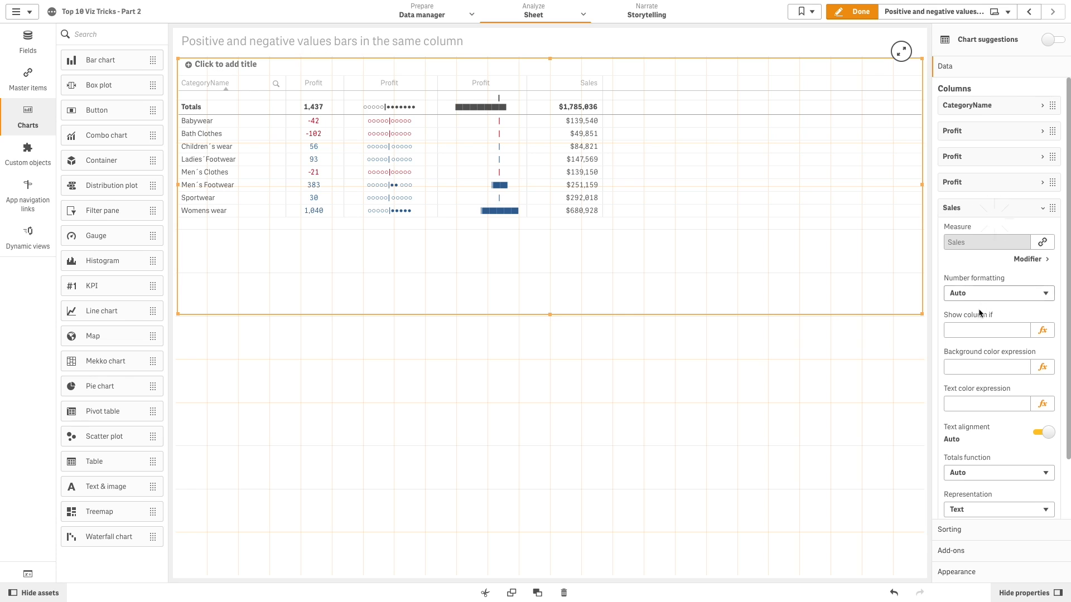
pyautogui.click(998, 293)
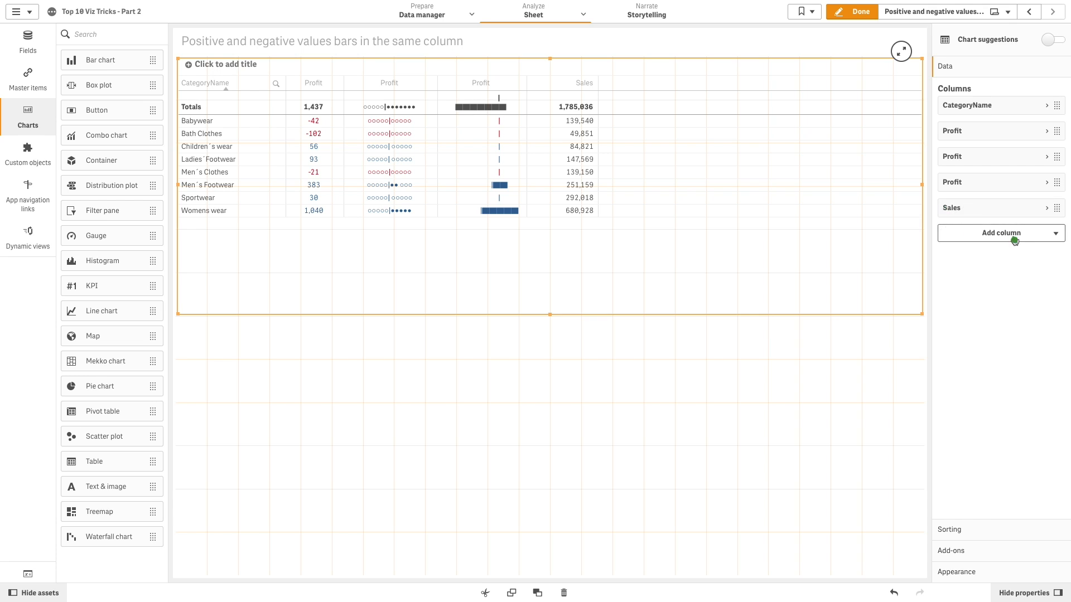
pyautogui.click(1002, 233)
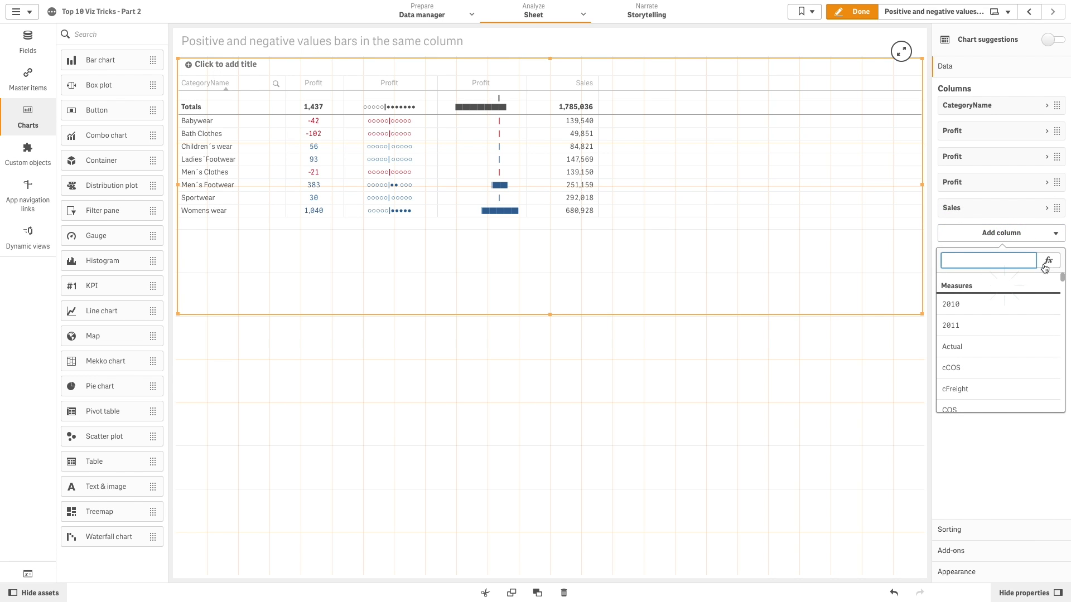
# - Enter Concat(aggr(pick(if(sum(Profit)<0,1,2),...), CategoryName, [OrderDate.autoCalendar.Month])) as the sparkline column
pyautogui.click(1049, 260)
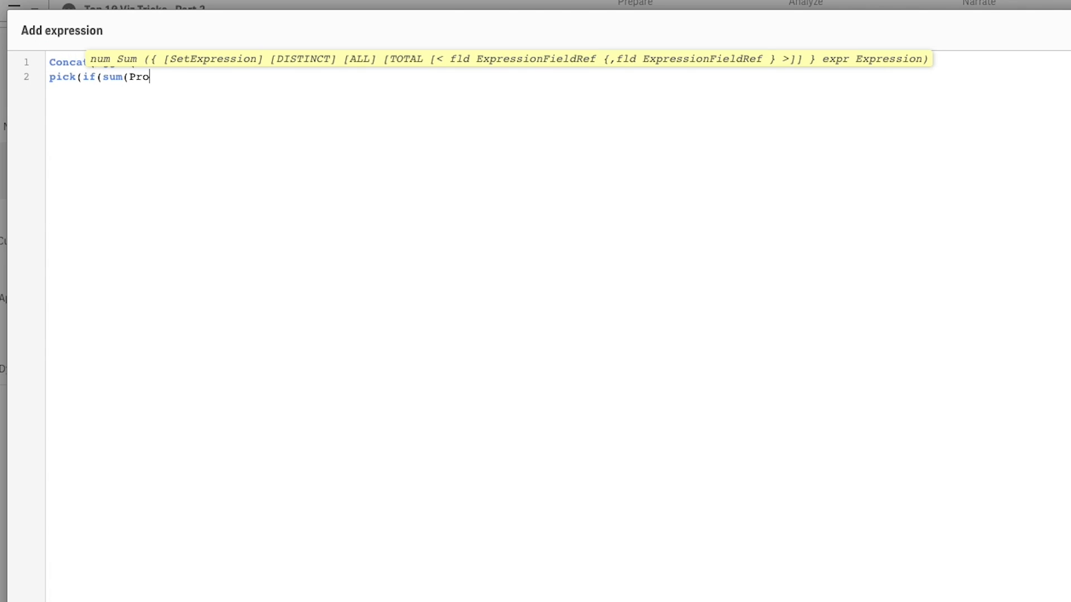
pyautogui.write('fit)<')
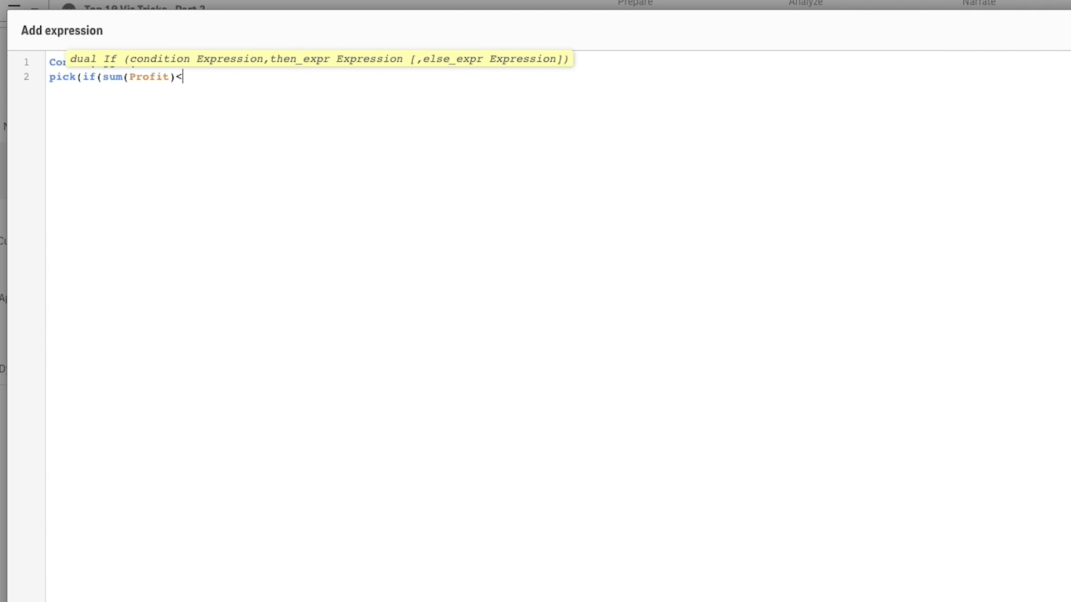
pyautogui.write("0,1,2), '▄', '▀')")
pyautogui.write(', CategoryName, [Or')
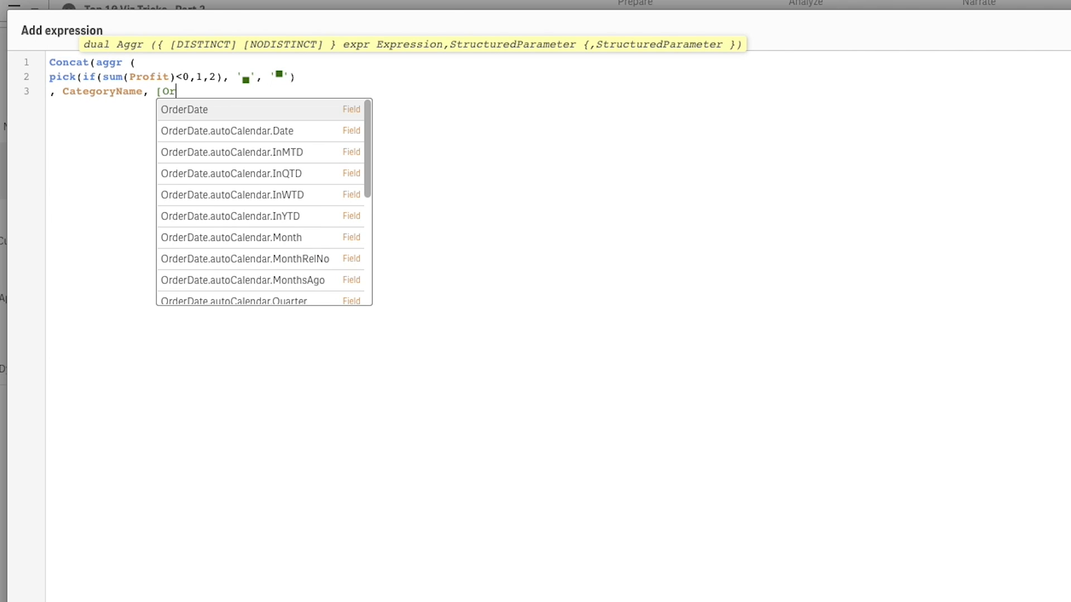
pyautogui.click(230, 236)
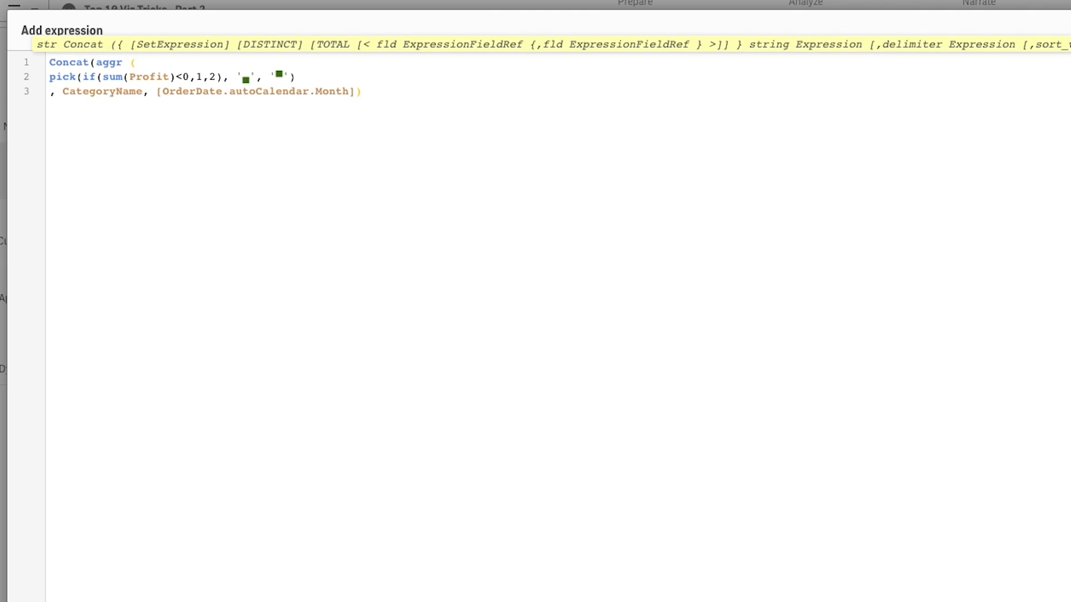
pyautogui.write(", '', [")
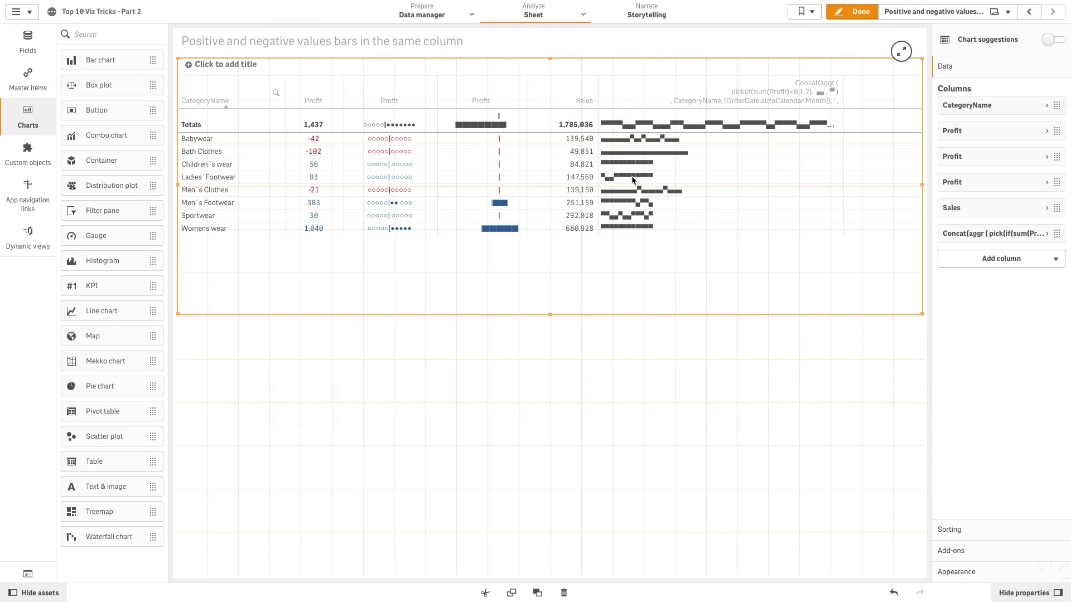
# - Label the sparkline column 'Profit (+/-) Month' and colour its text rgb(51,102,153)
pyautogui.click(995, 233)
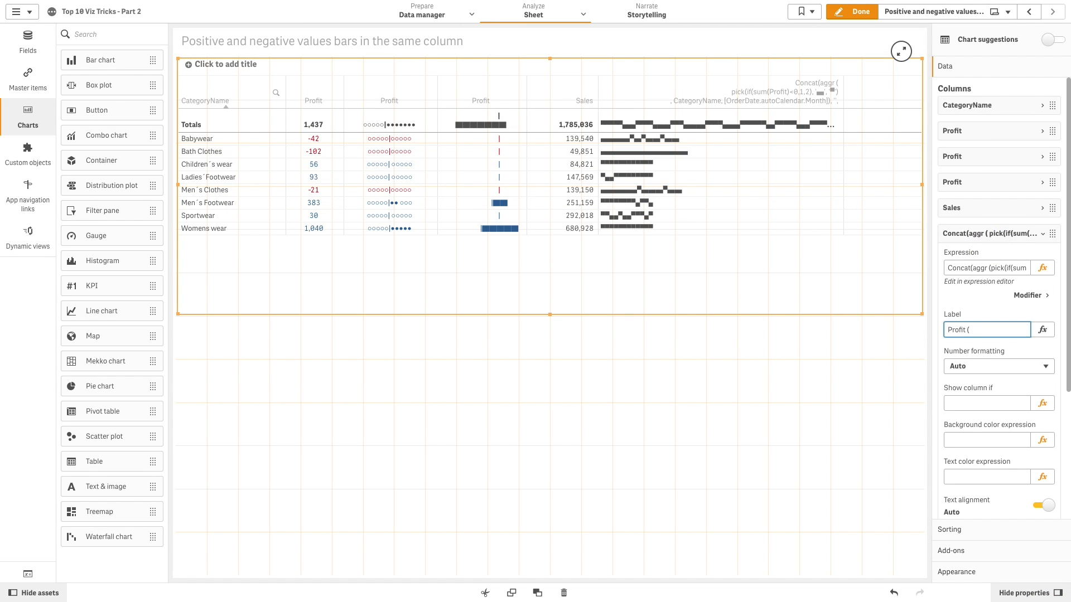
pyautogui.write('Profit (+/-) Month')
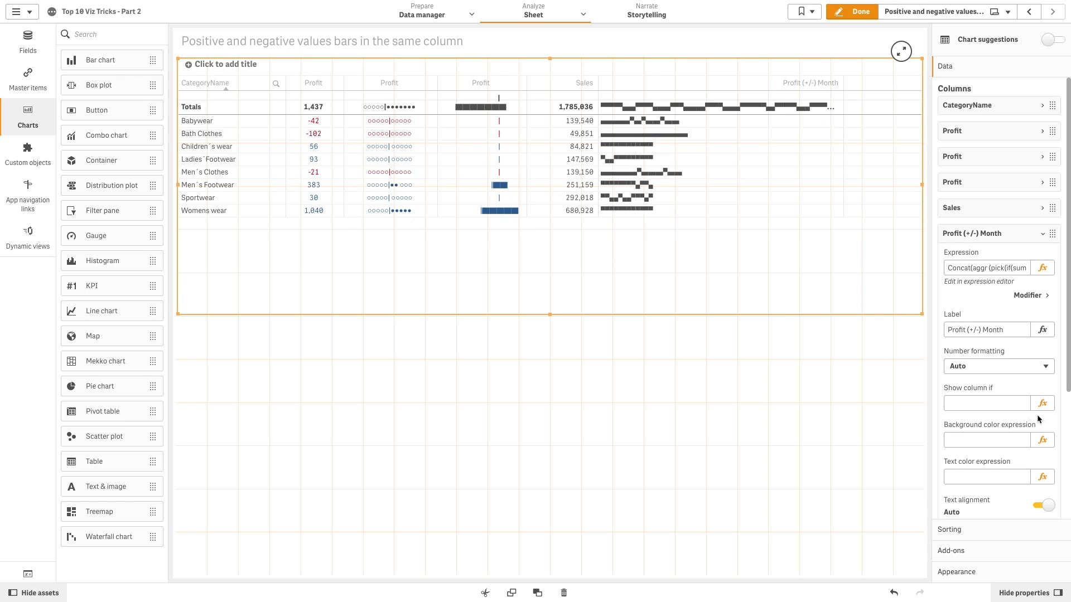
pyautogui.write('rgb(51,102,153)')
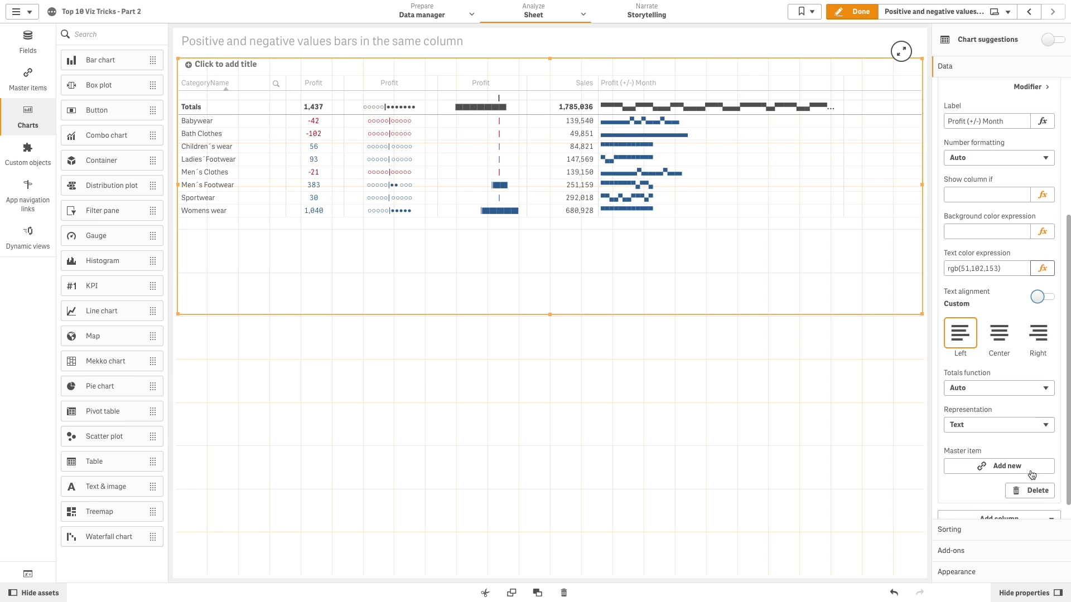
# - Centre the column, switch Totals to manual and hide the totals row
pyautogui.click(999, 333)
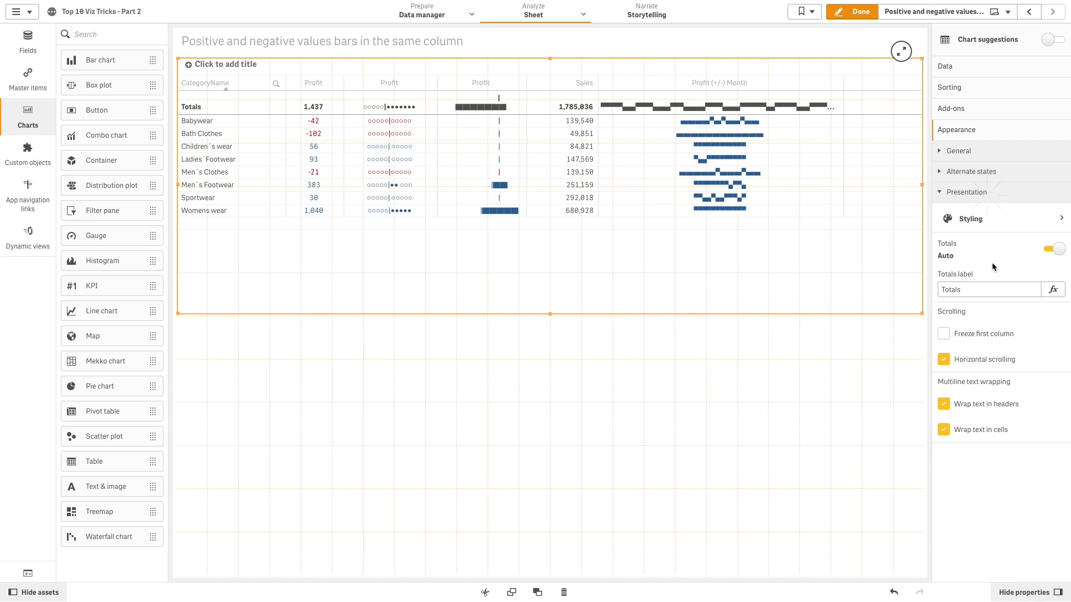
pyautogui.click(1054, 250)
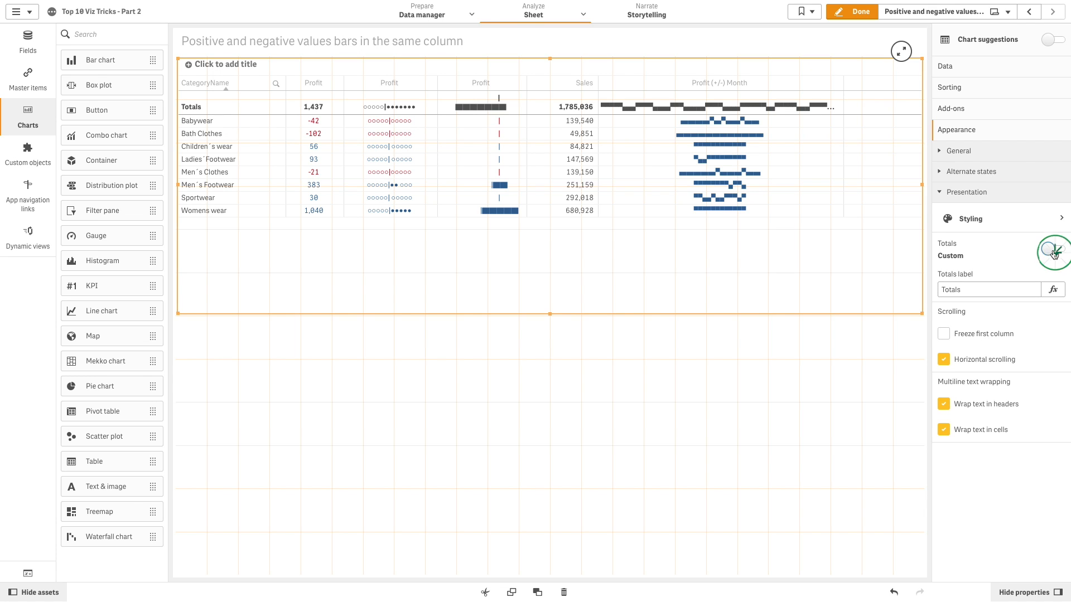
pyautogui.click(852, 11)
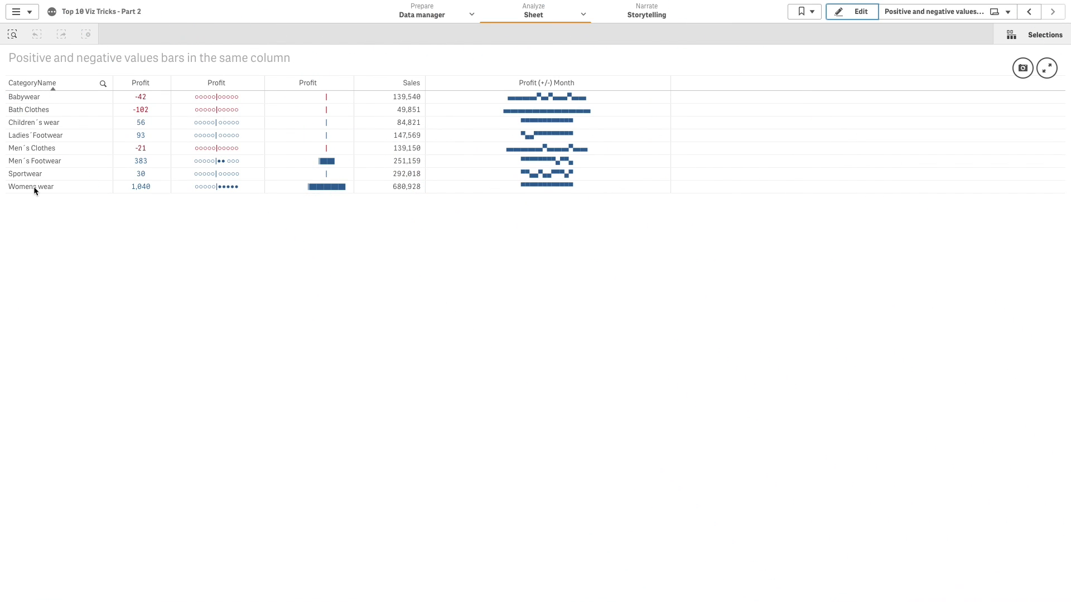
pyautogui.moveTo(145, 98)
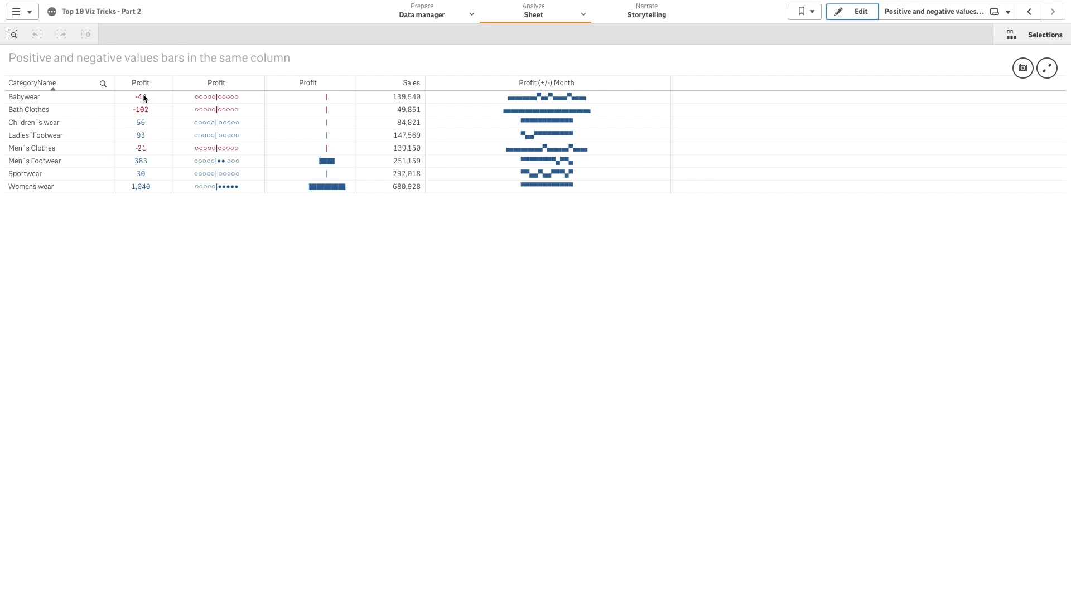
pyautogui.moveTo(200, 196)
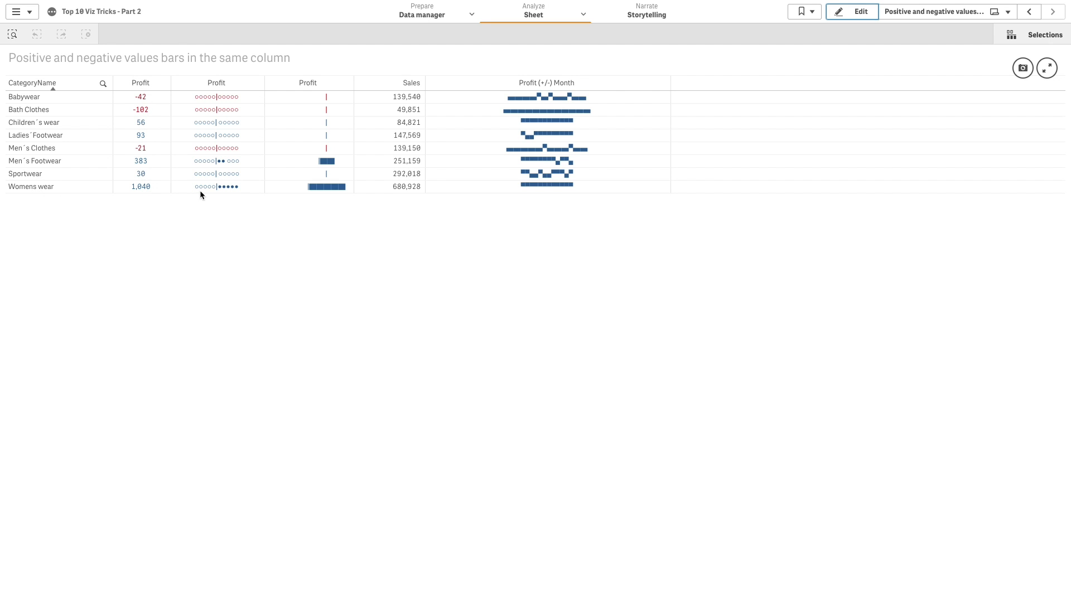
pyautogui.moveTo(212, 156)
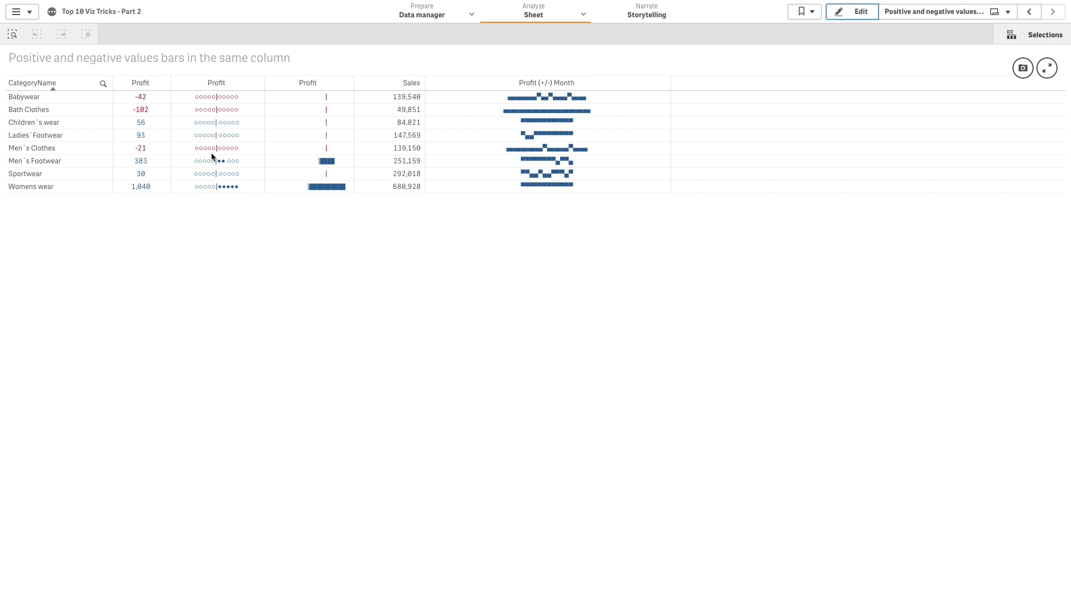
pyautogui.moveTo(310, 201)
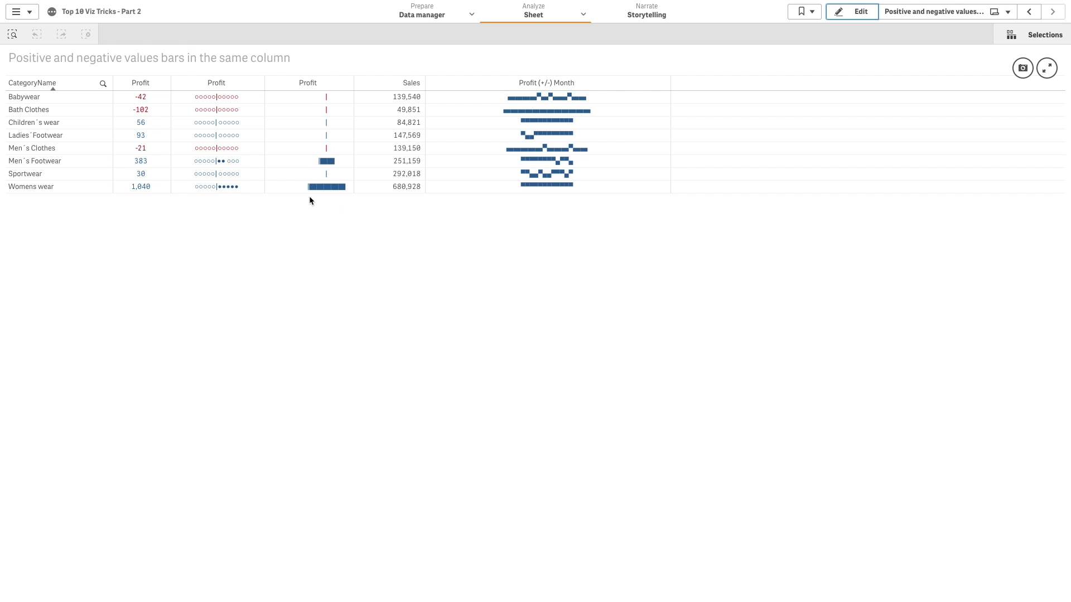
pyautogui.moveTo(418, 150)
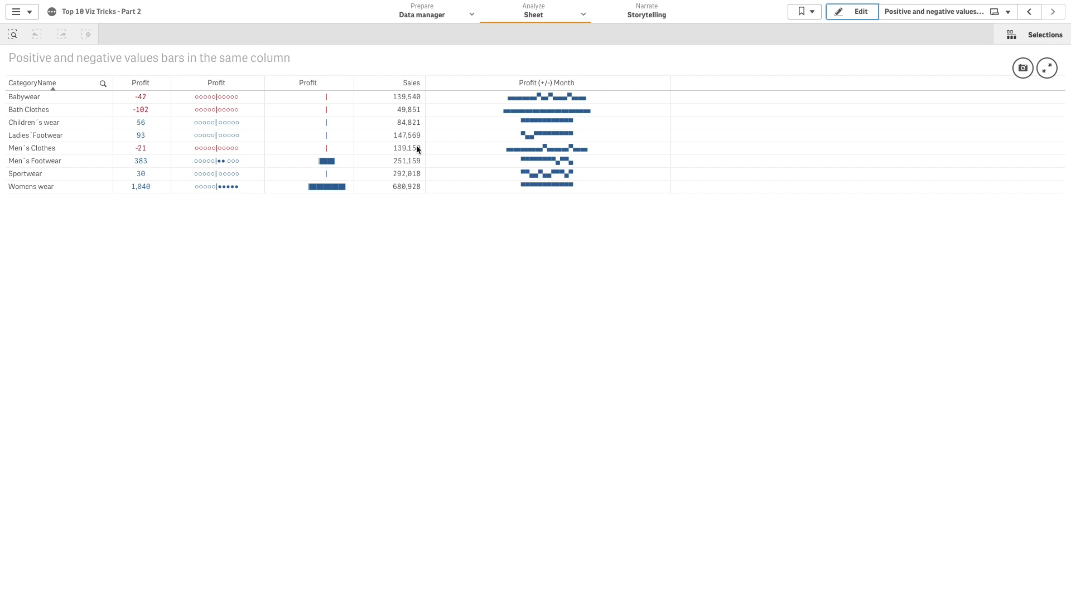
pyautogui.moveTo(576, 82)
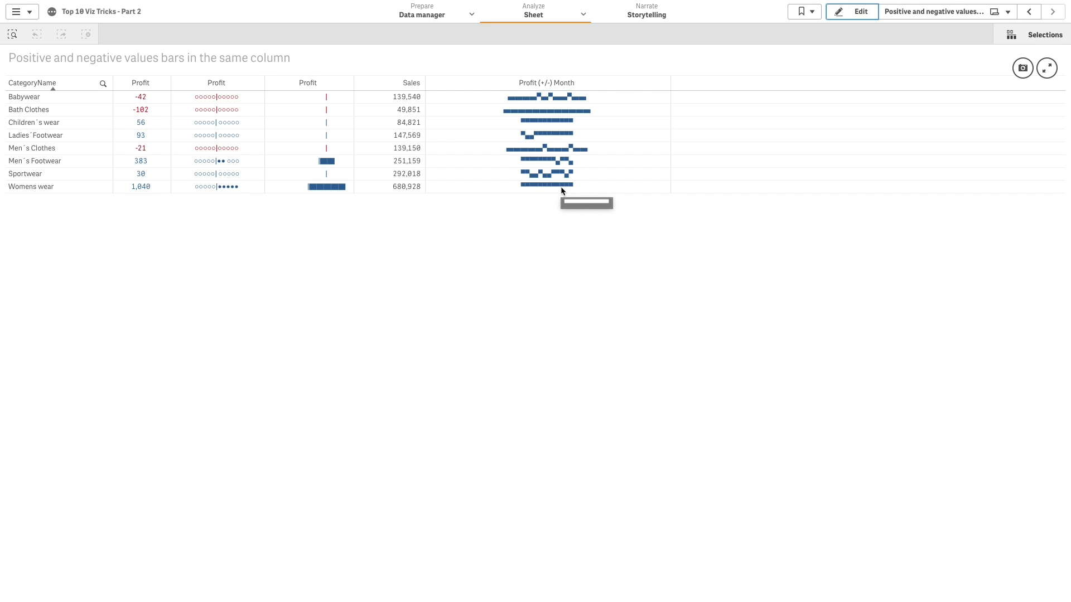
pyautogui.moveTo(522, 155)
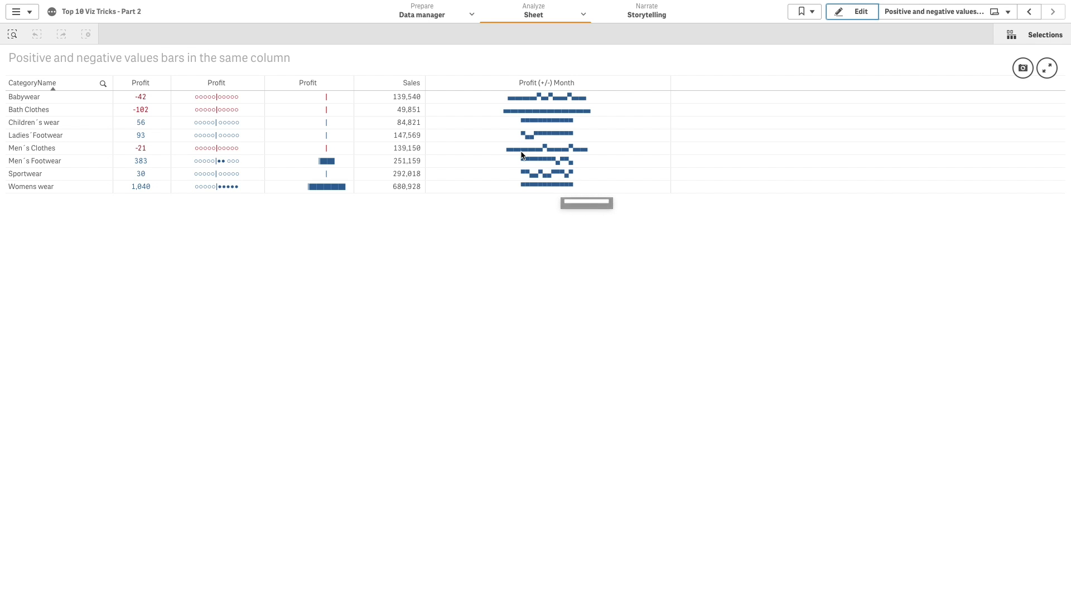